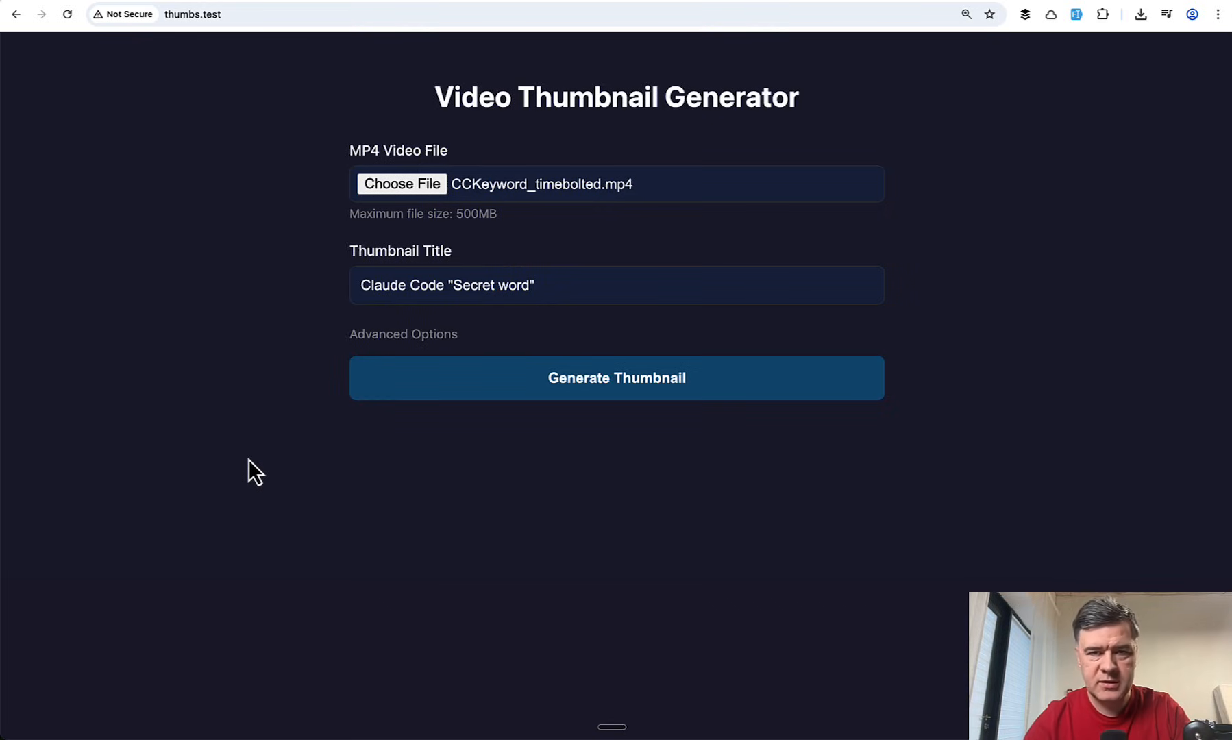
mouse_move(552, 570)
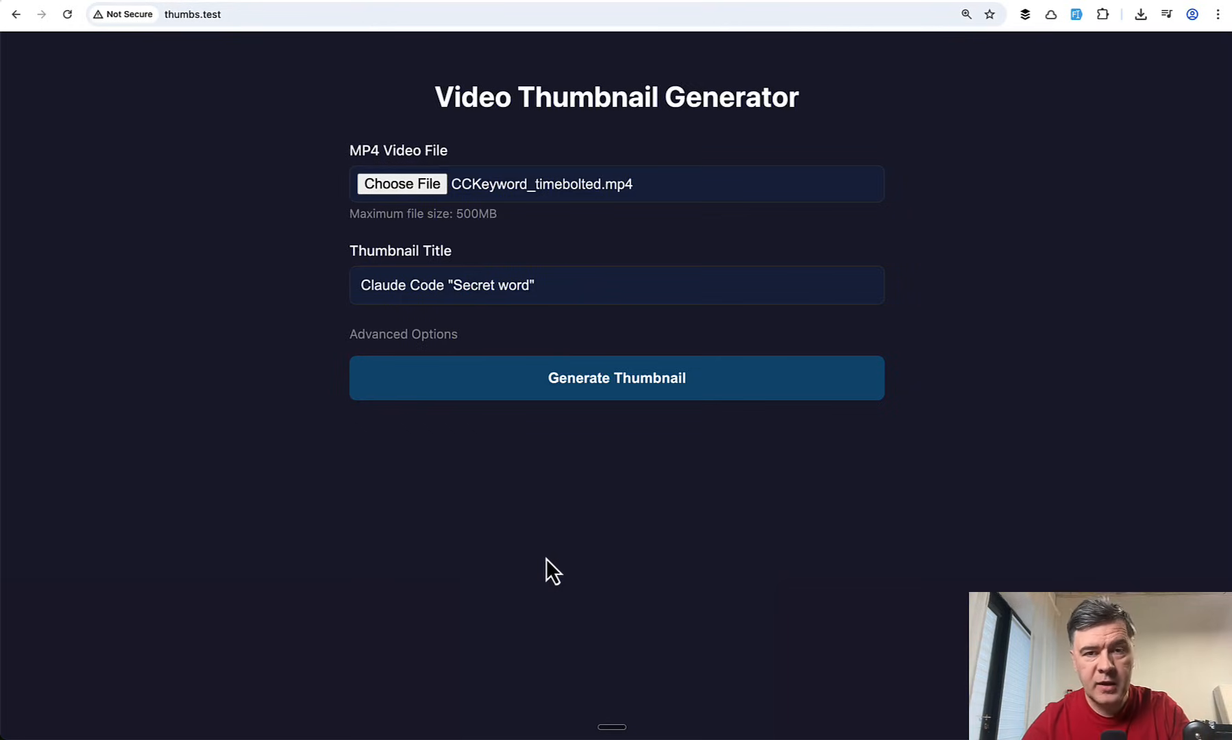
mouse_move(229, 520)
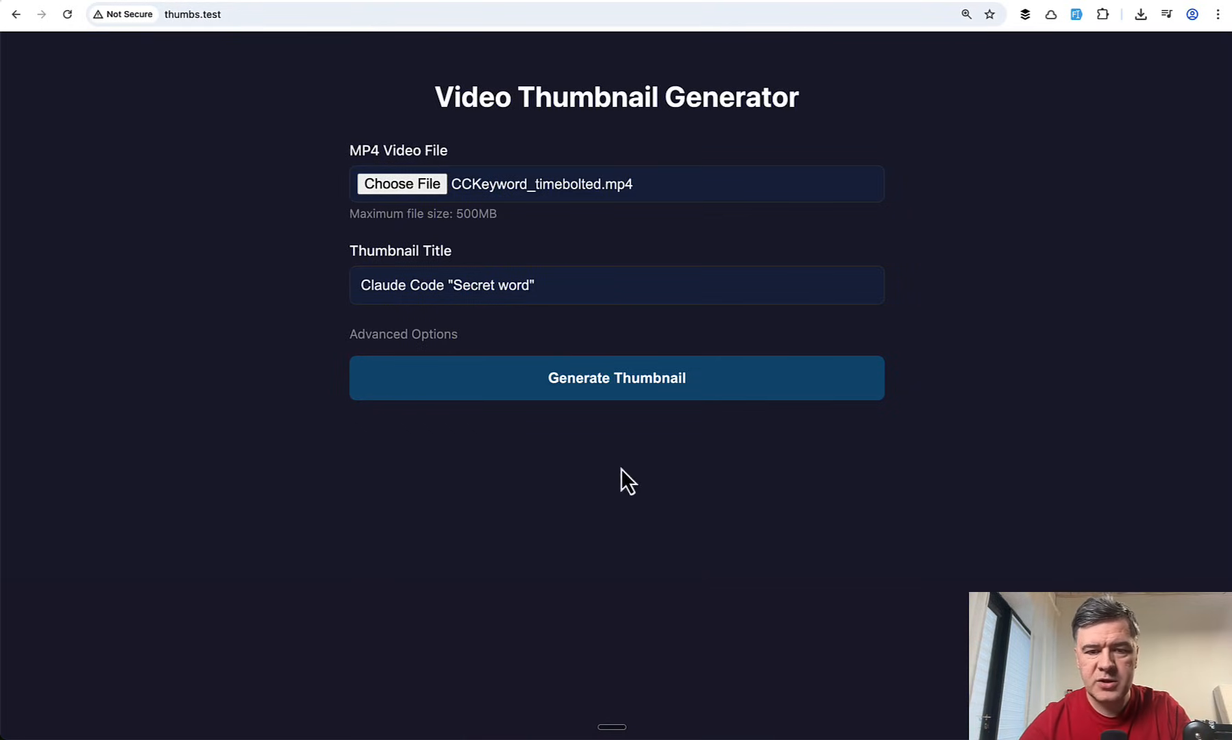
- Generate the video with the Claude Code 'Secret word' thumbnail and scroll to the result
left_click(616, 378)
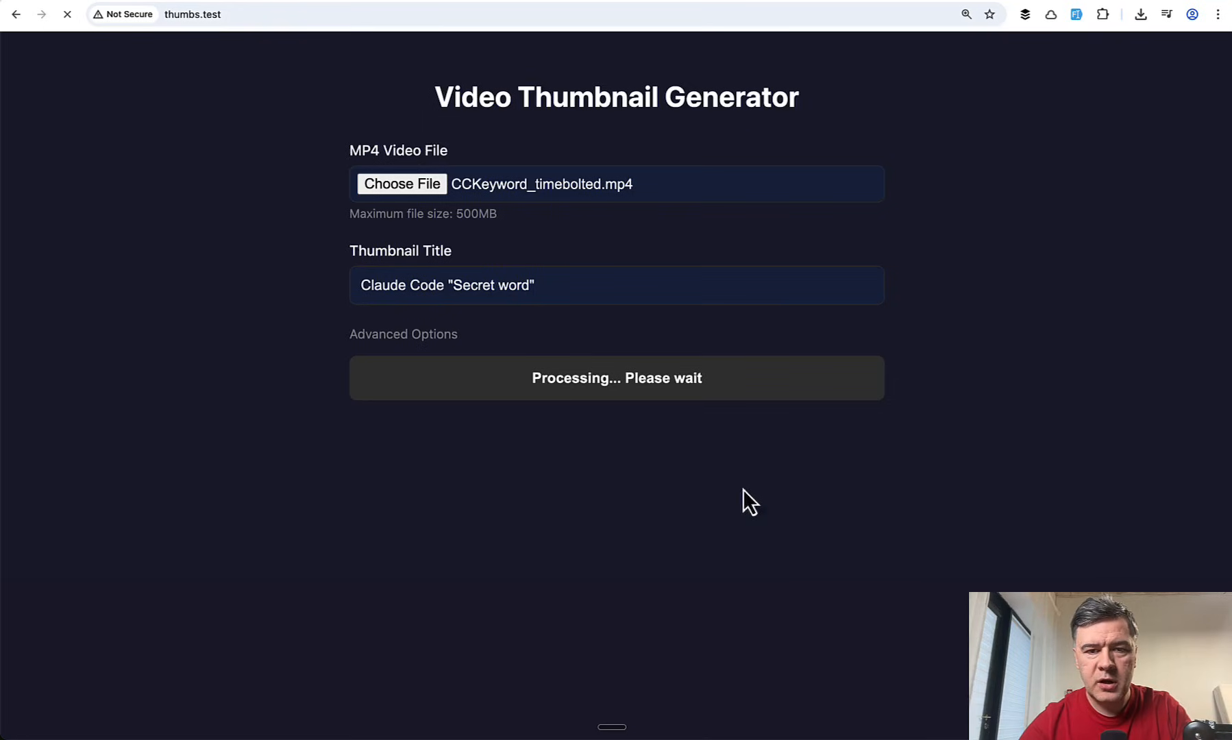
mouse_move(288, 365)
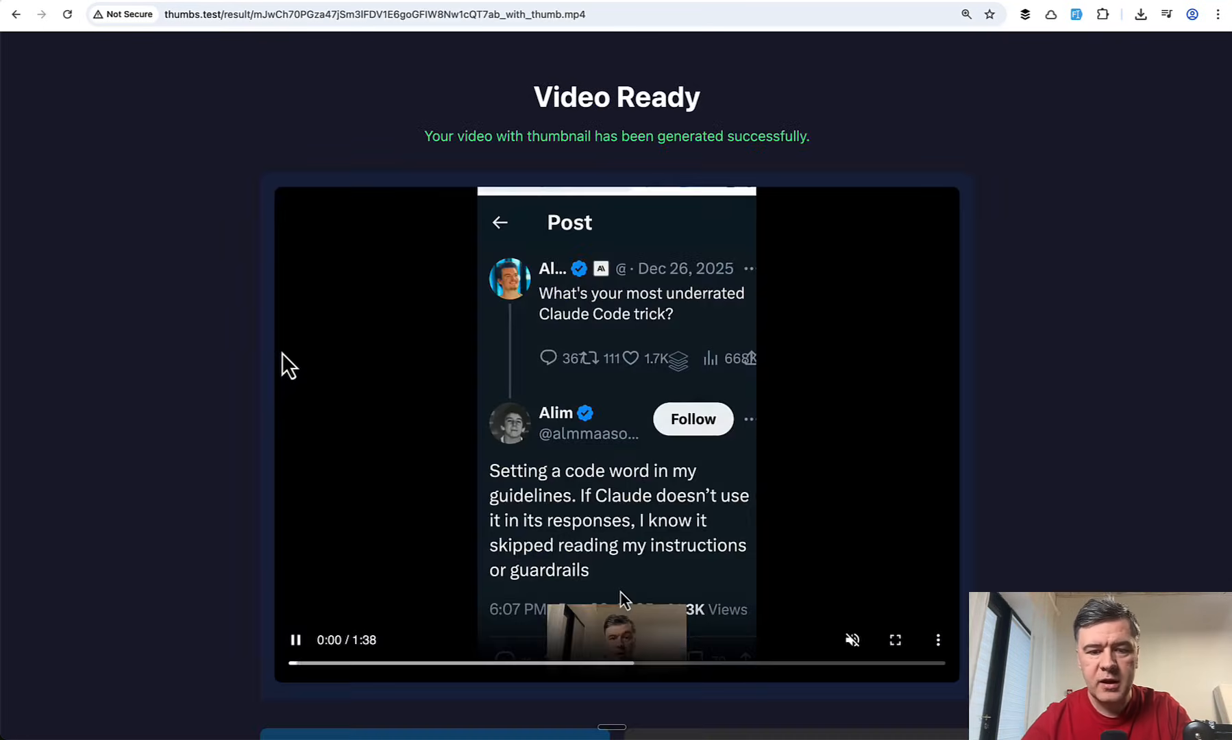
scroll("down", 3)
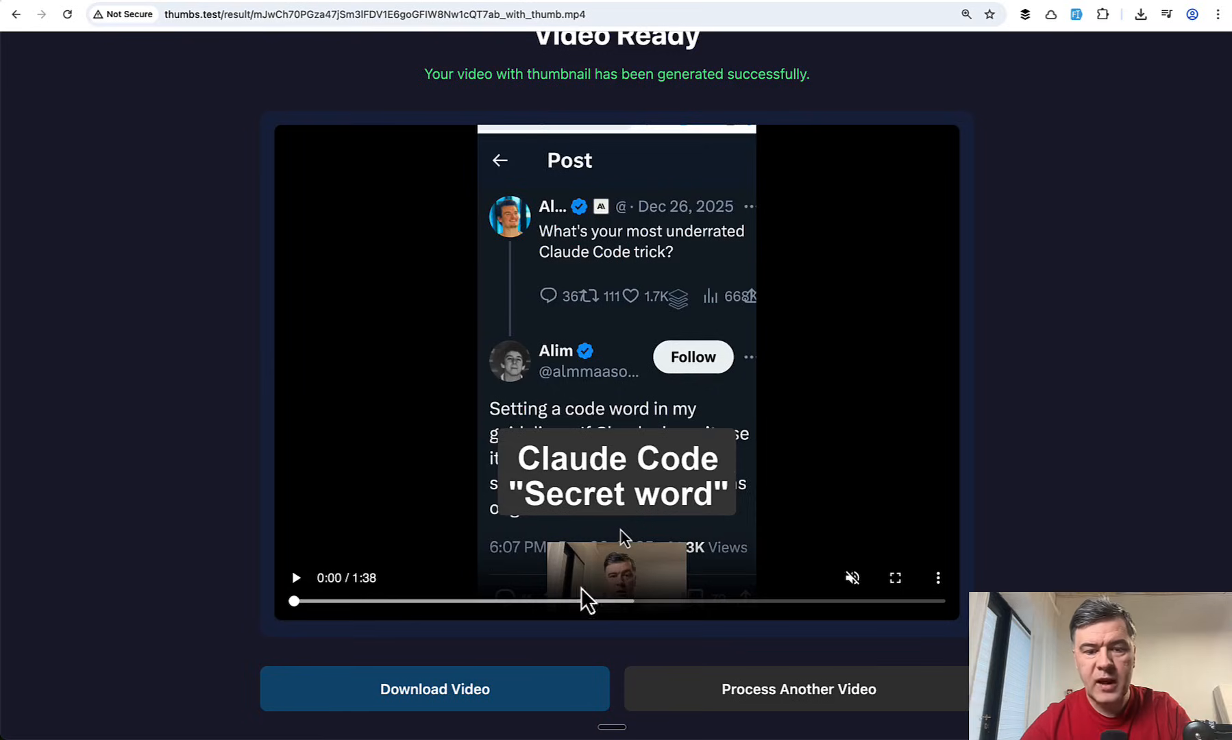
mouse_move(594, 488)
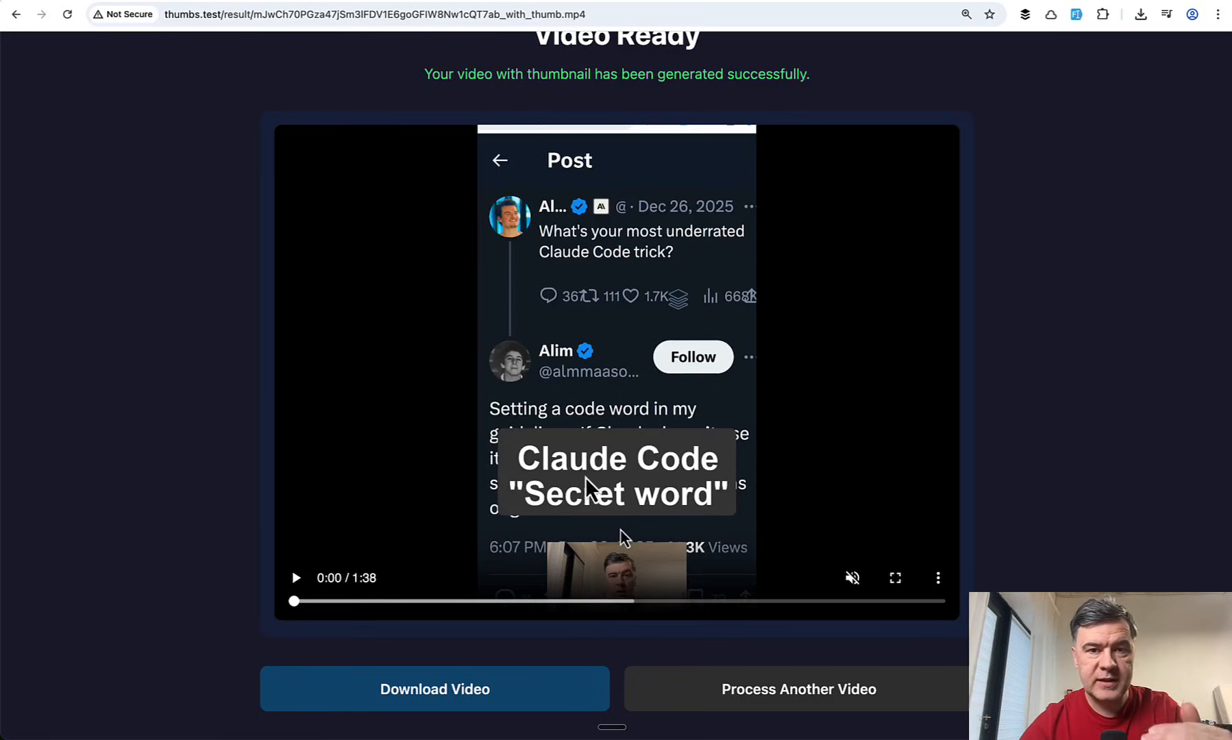
mouse_move(305, 510)
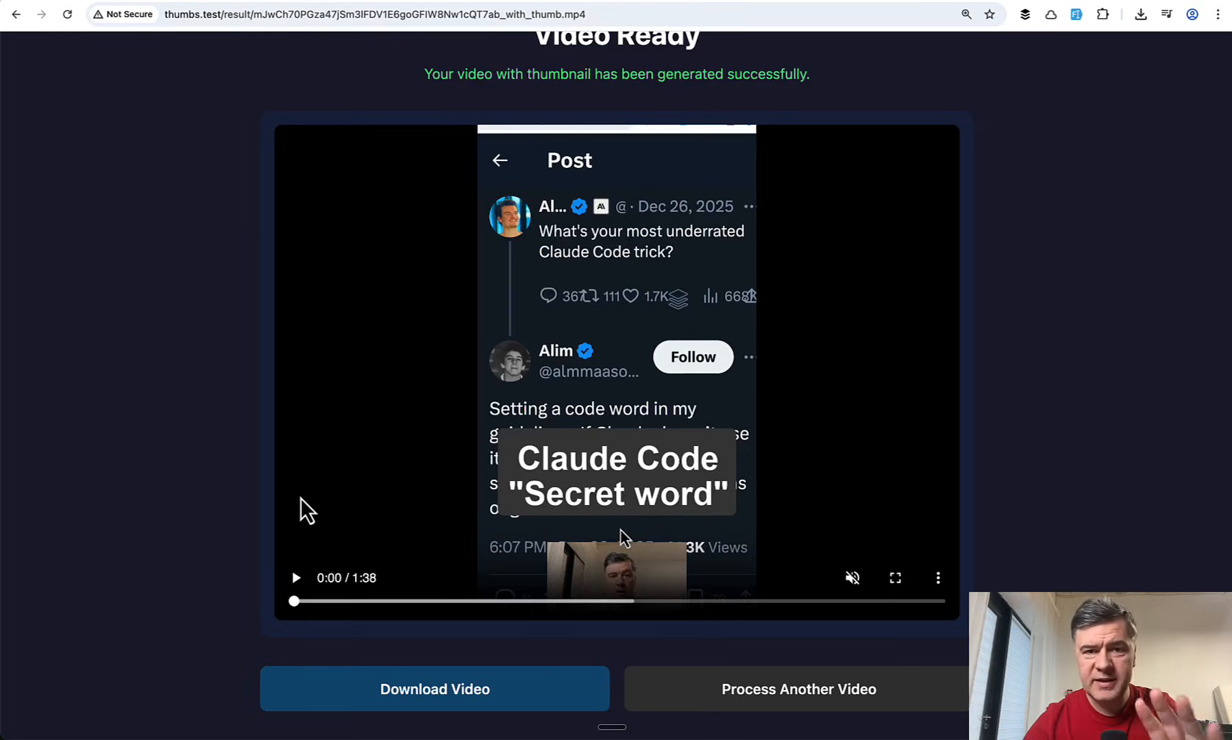
mouse_move(248, 456)
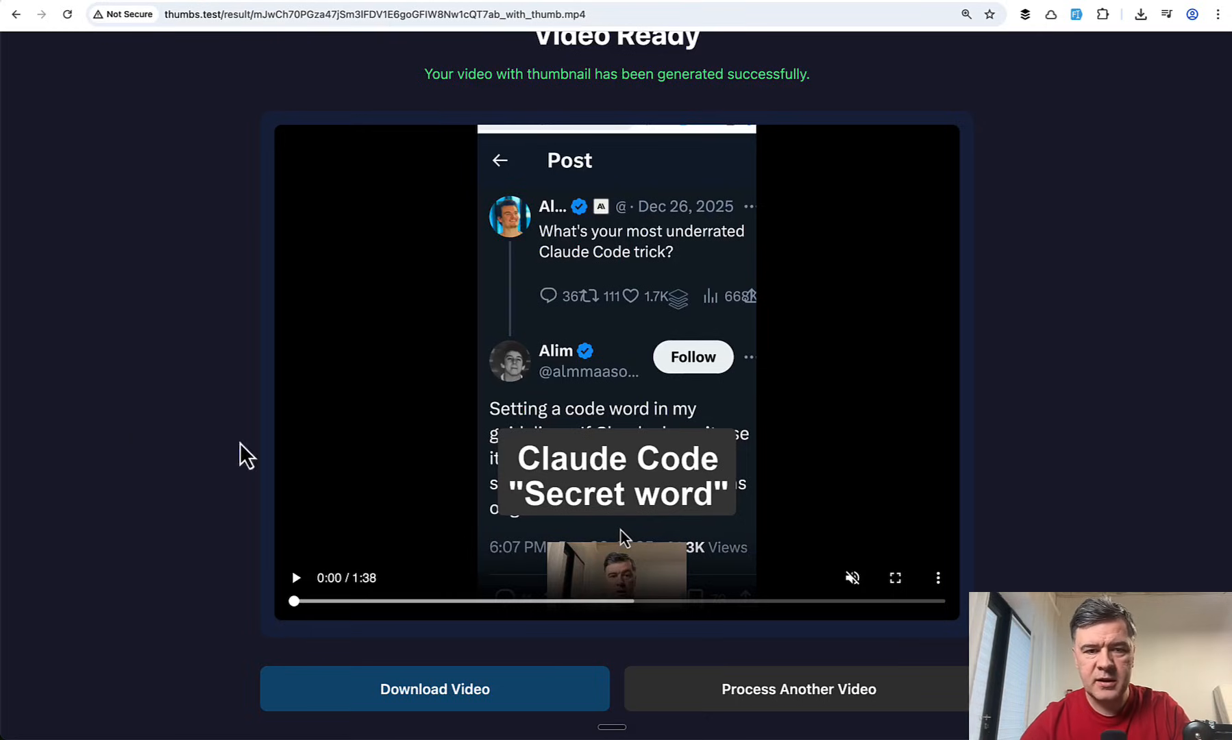
mouse_move(138, 436)
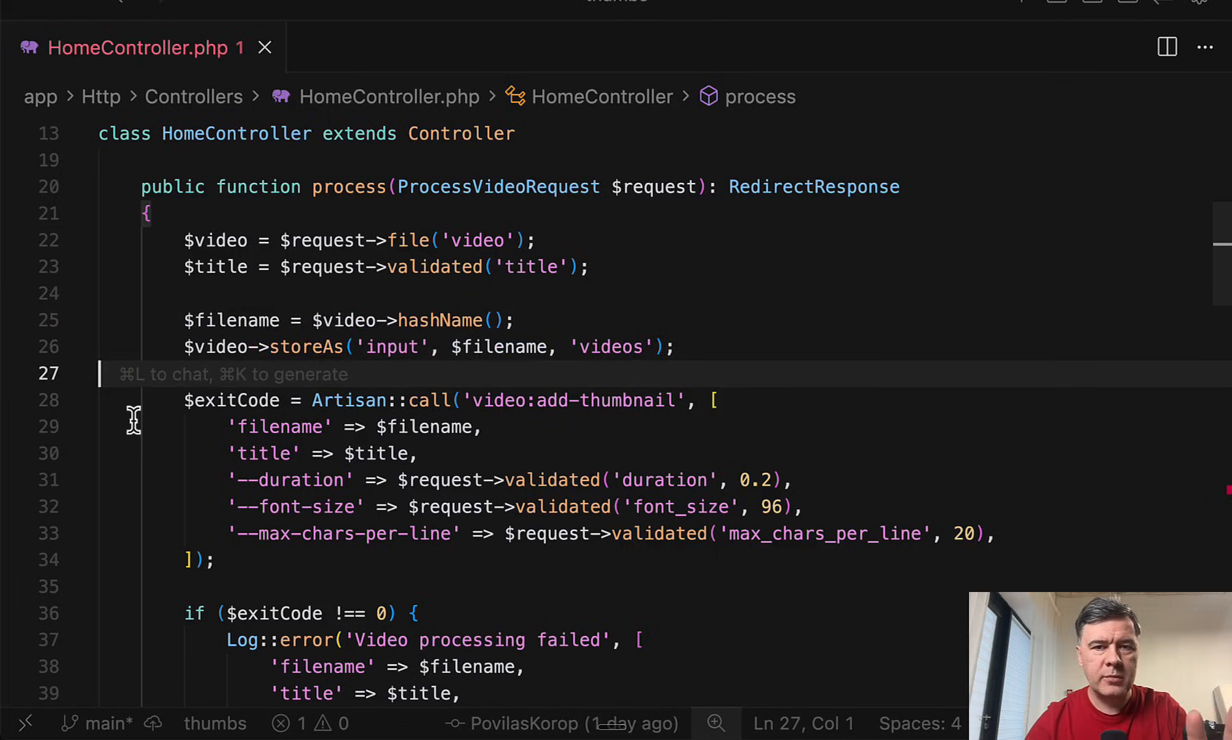
mouse_move(284, 298)
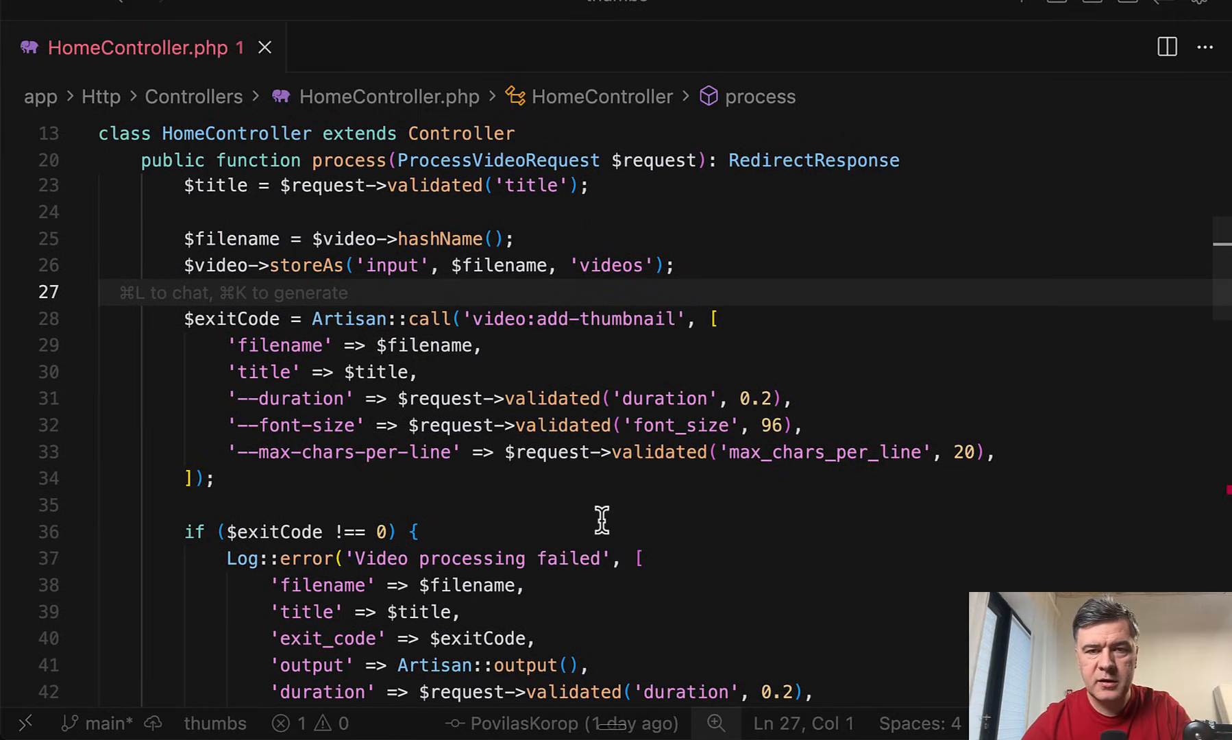
mouse_move(508, 495)
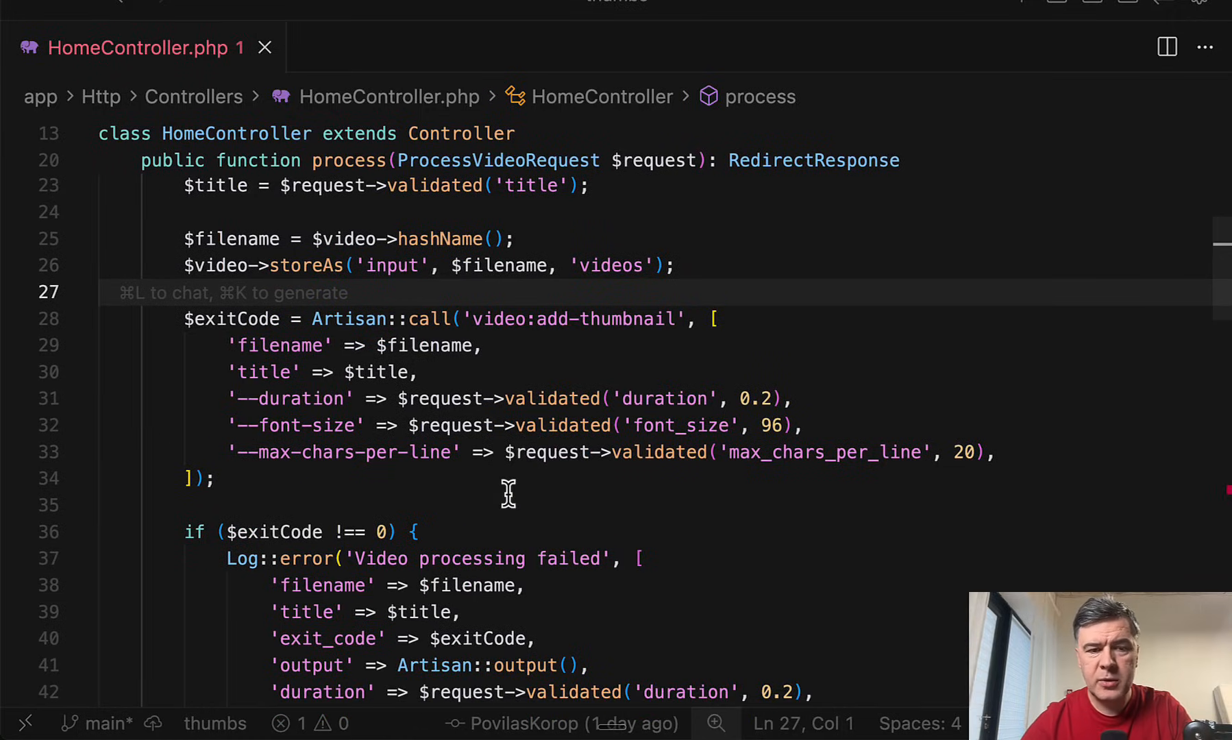
- Scroll through the process method in HomeController.php
scroll("down", 3)
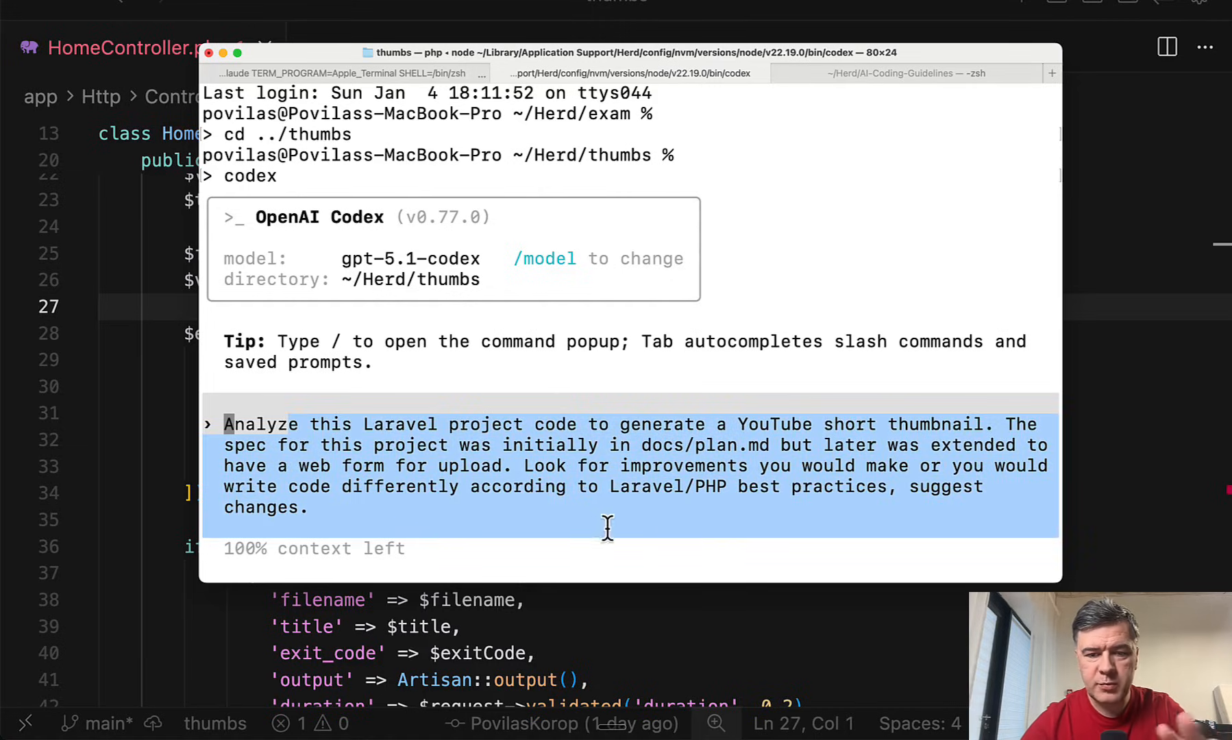
mouse_move(793, 507)
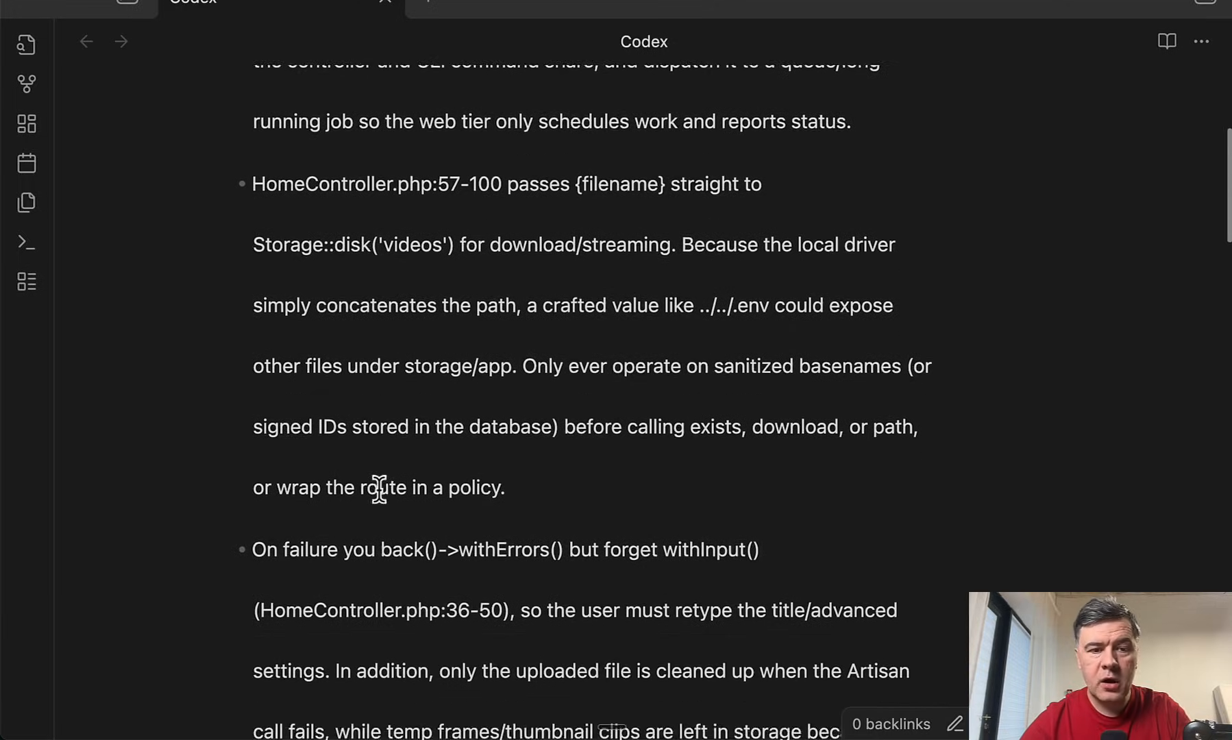
- Scroll the Codex note and select the finding about failures forgetting withInput()
scroll("down", 3)
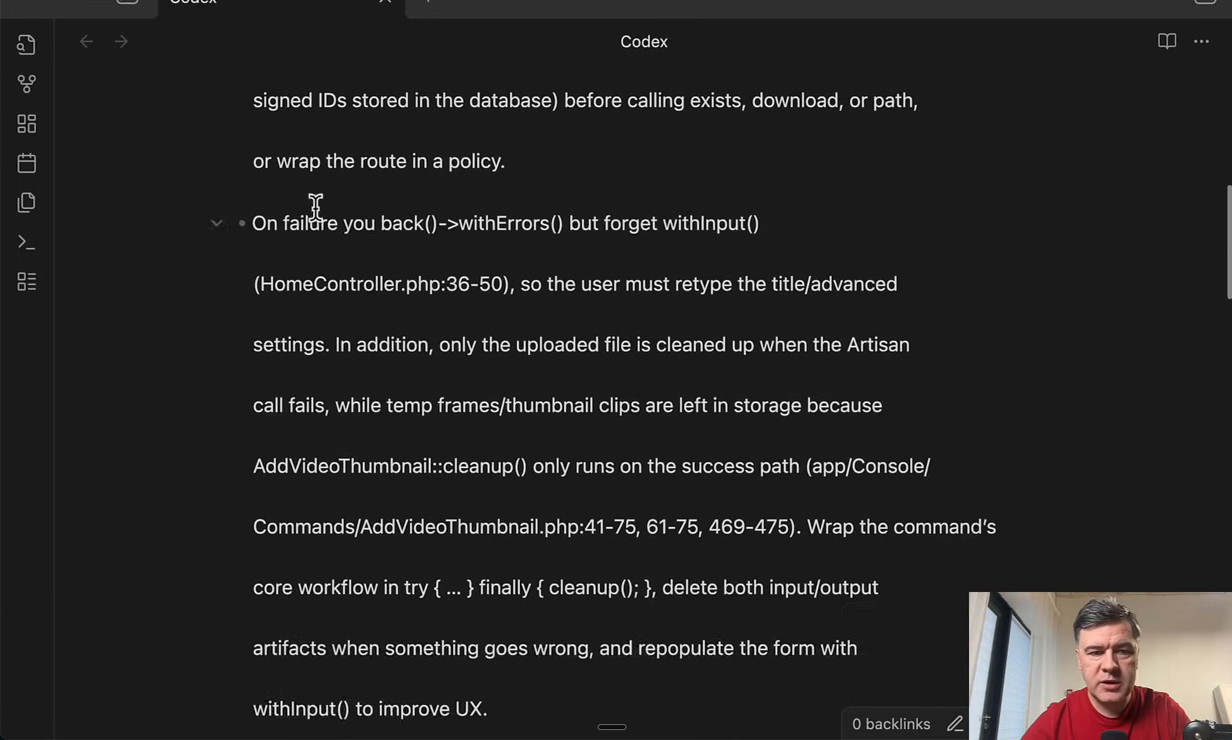
left_click_drag(280, 223, 896, 284)
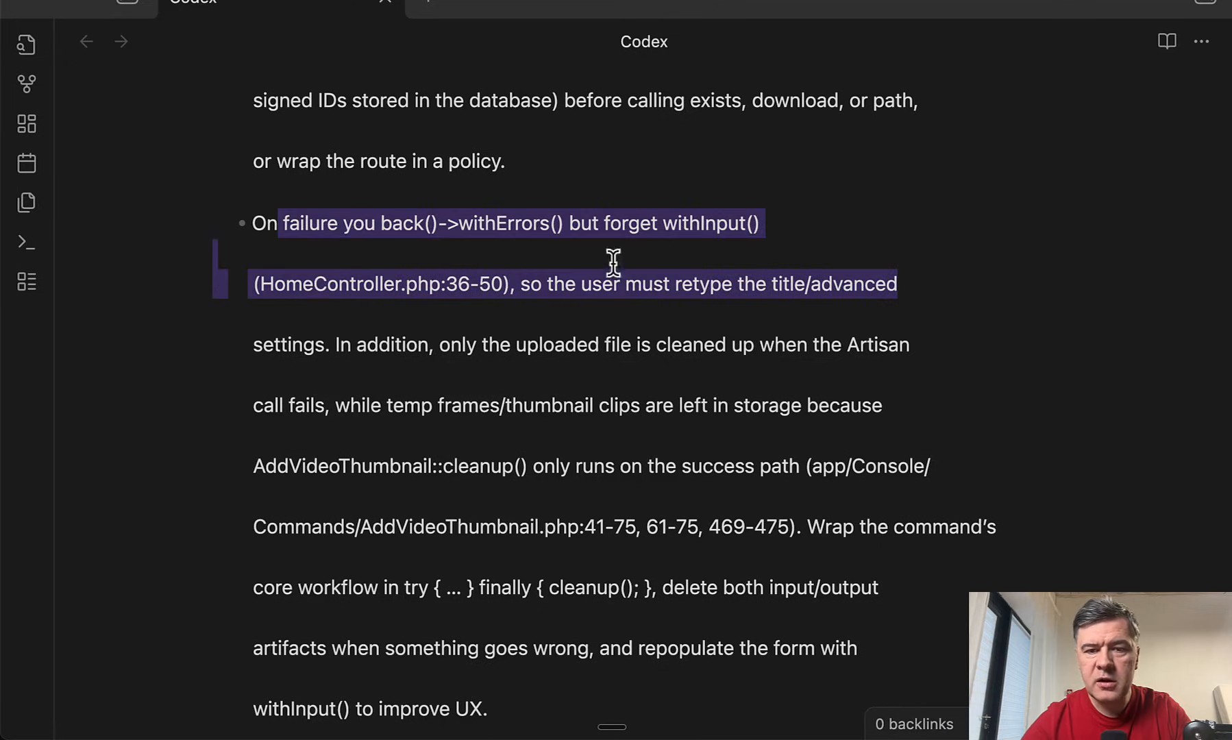
mouse_move(902, 258)
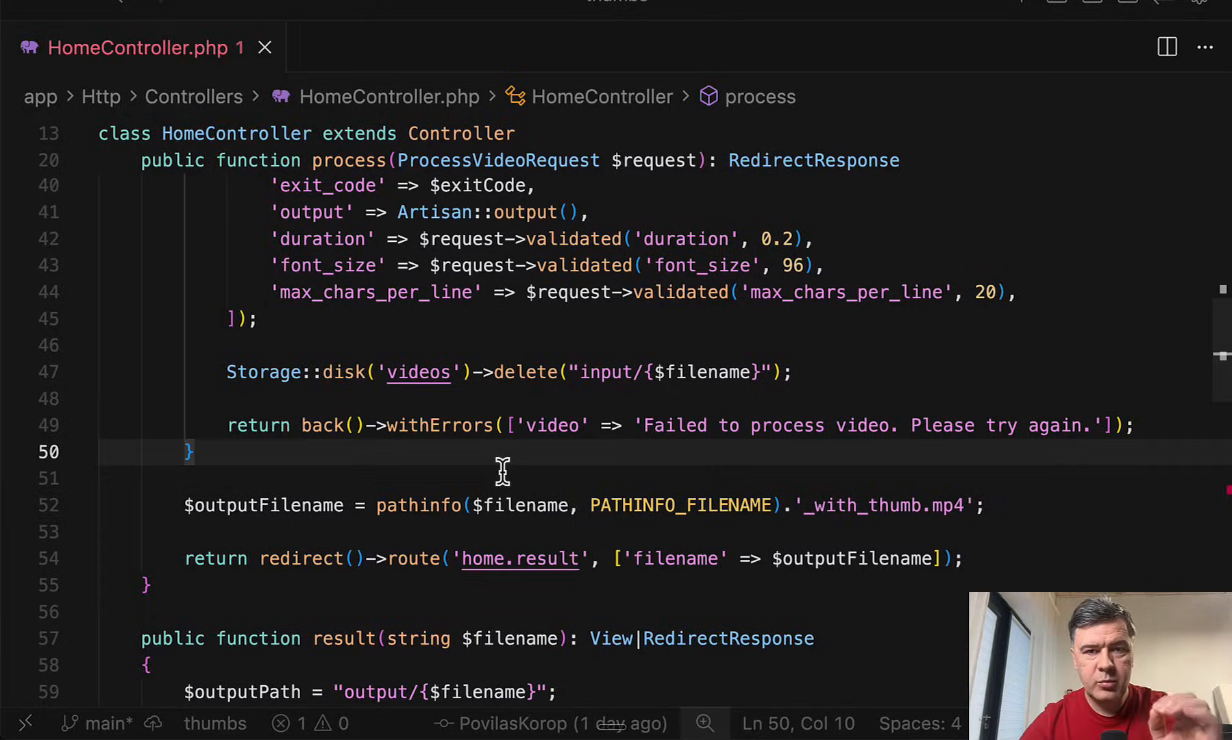
mouse_move(503, 480)
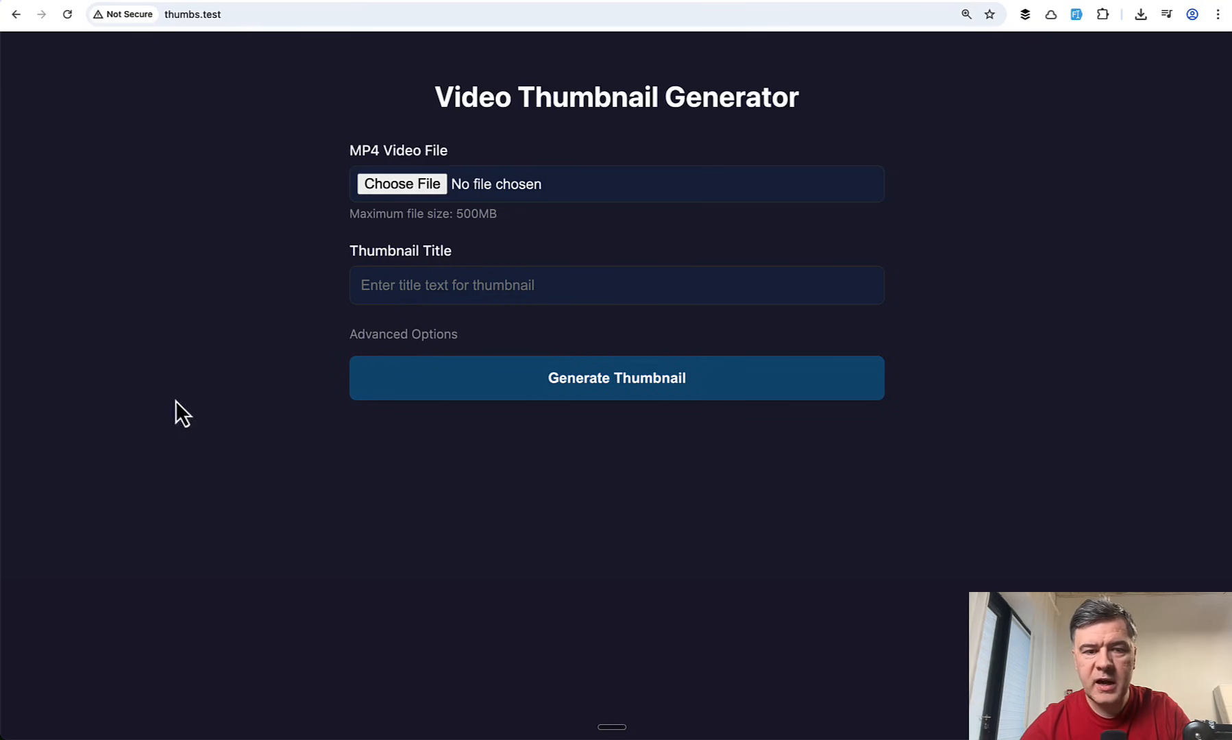
mouse_move(189, 465)
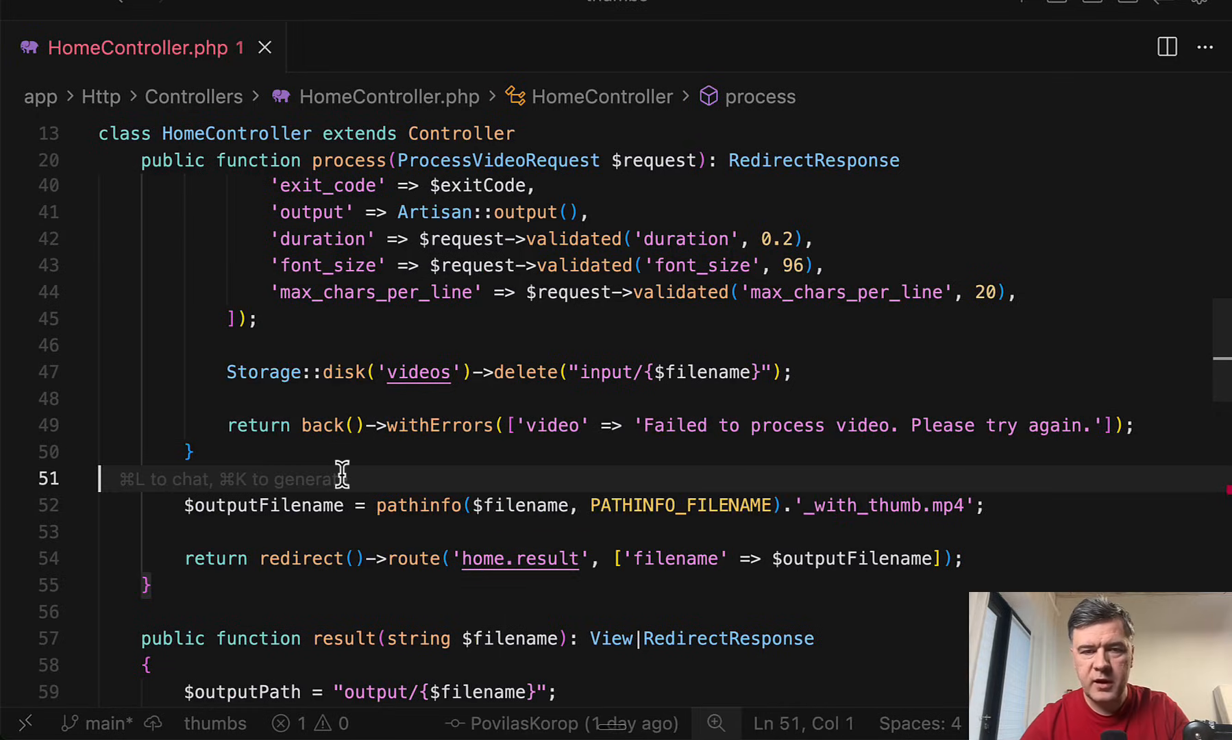
- Mark line 51 just below the failure return block
left_click(397, 47)
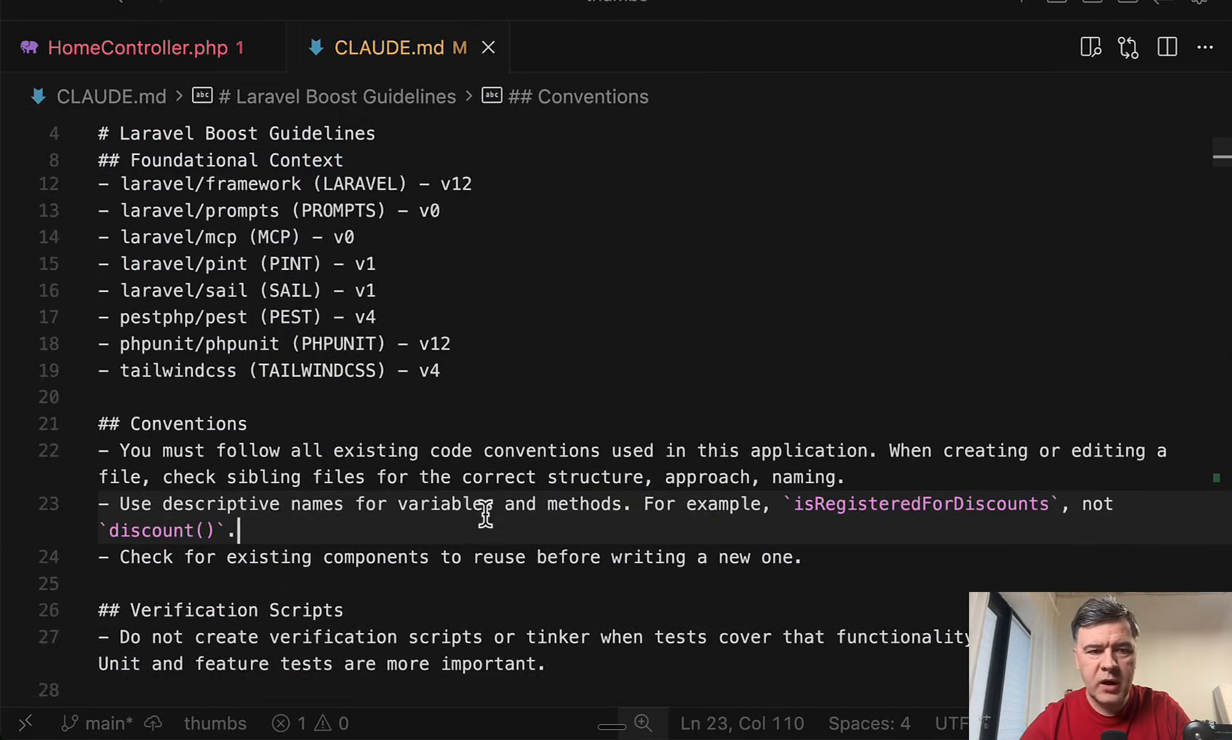
- Scroll CLAUDE.md to Controllers & Validation and select the blank line after its rules
scroll("down", 3)
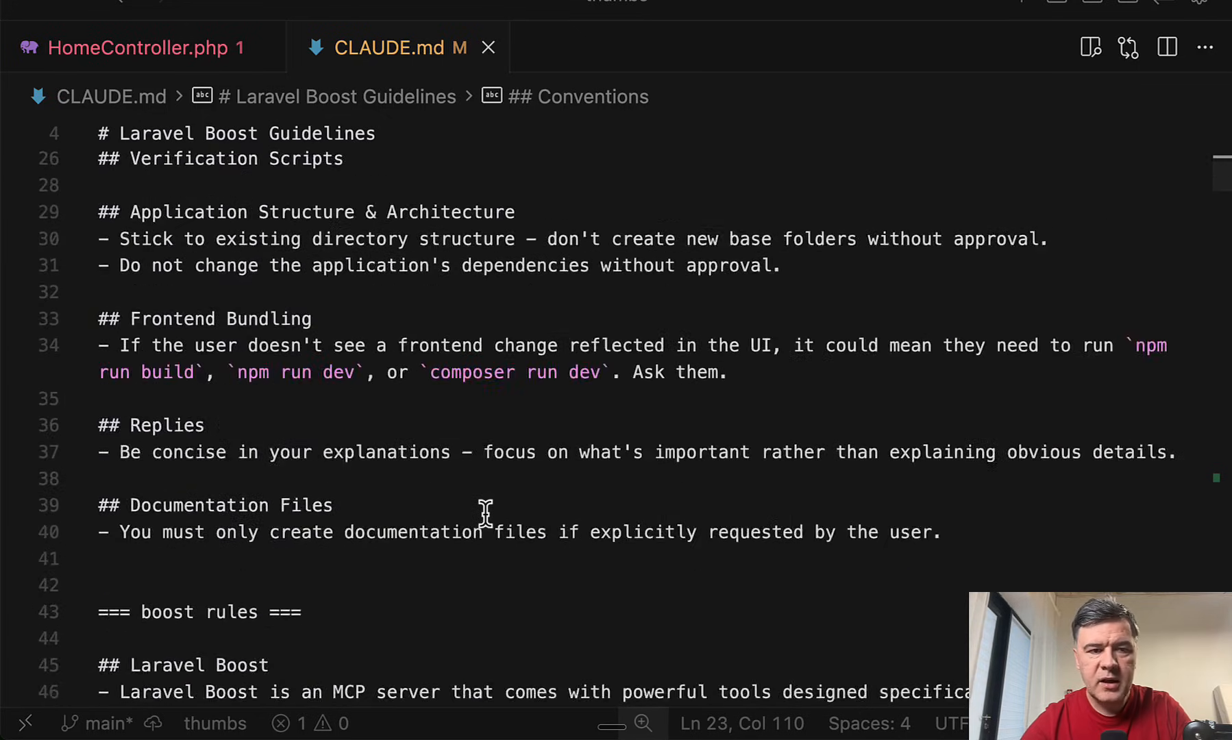
scroll("down", 3)
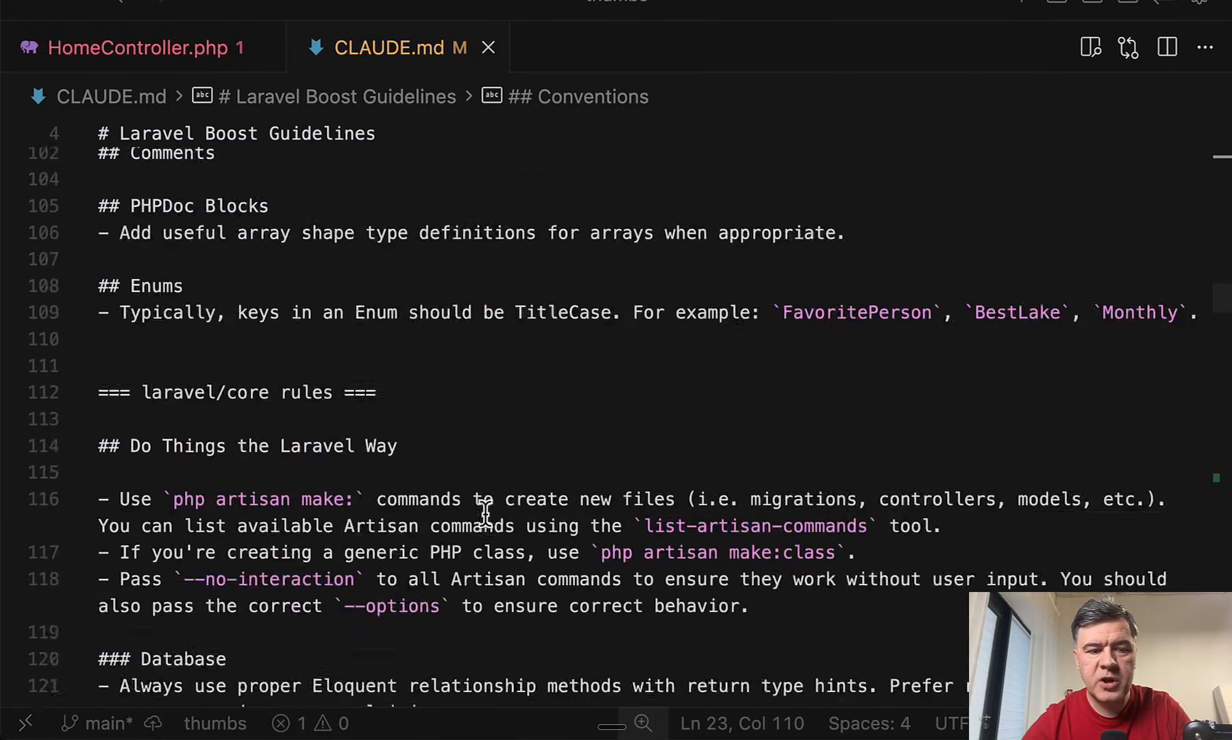
scroll("down", 3)
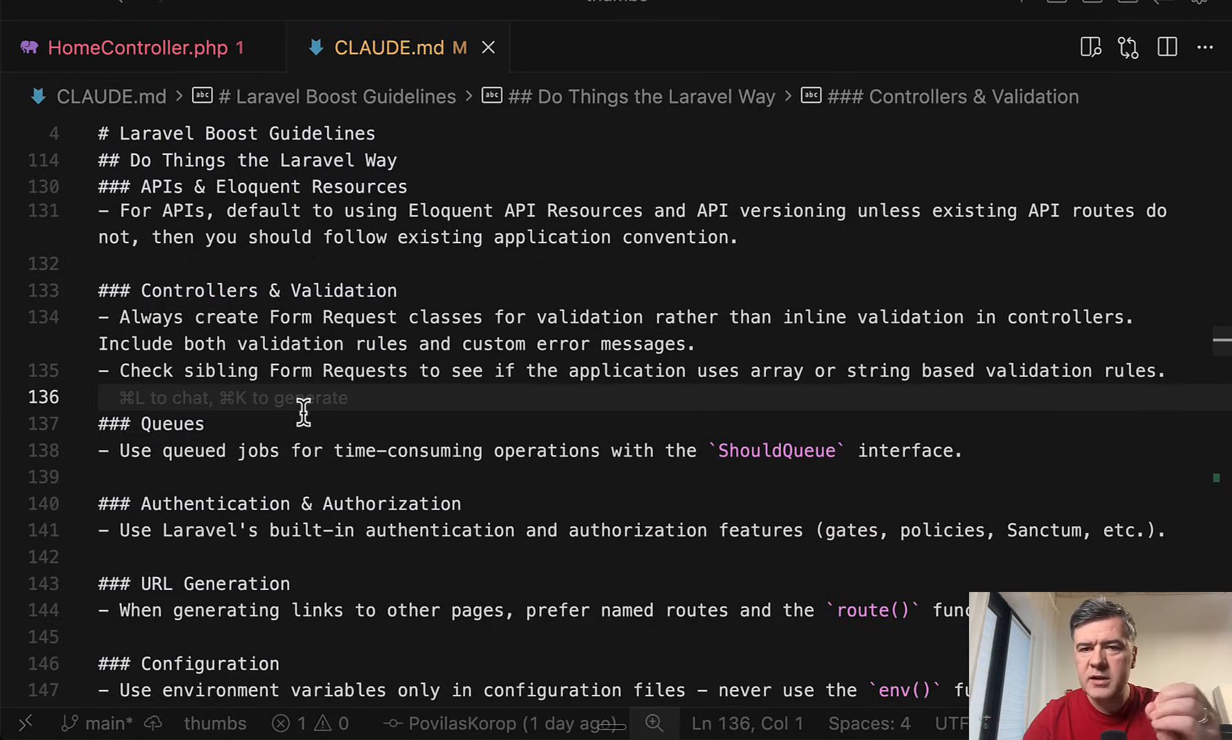
left_click(105, 397)
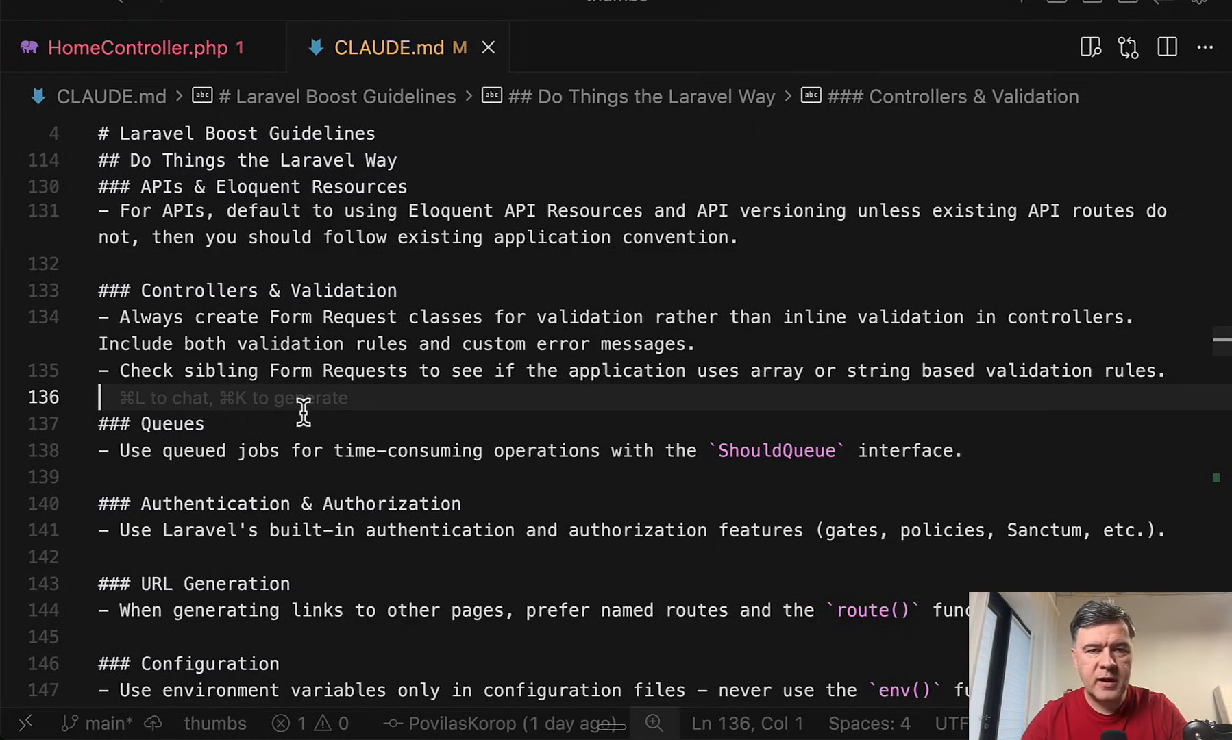
left_click(134, 47)
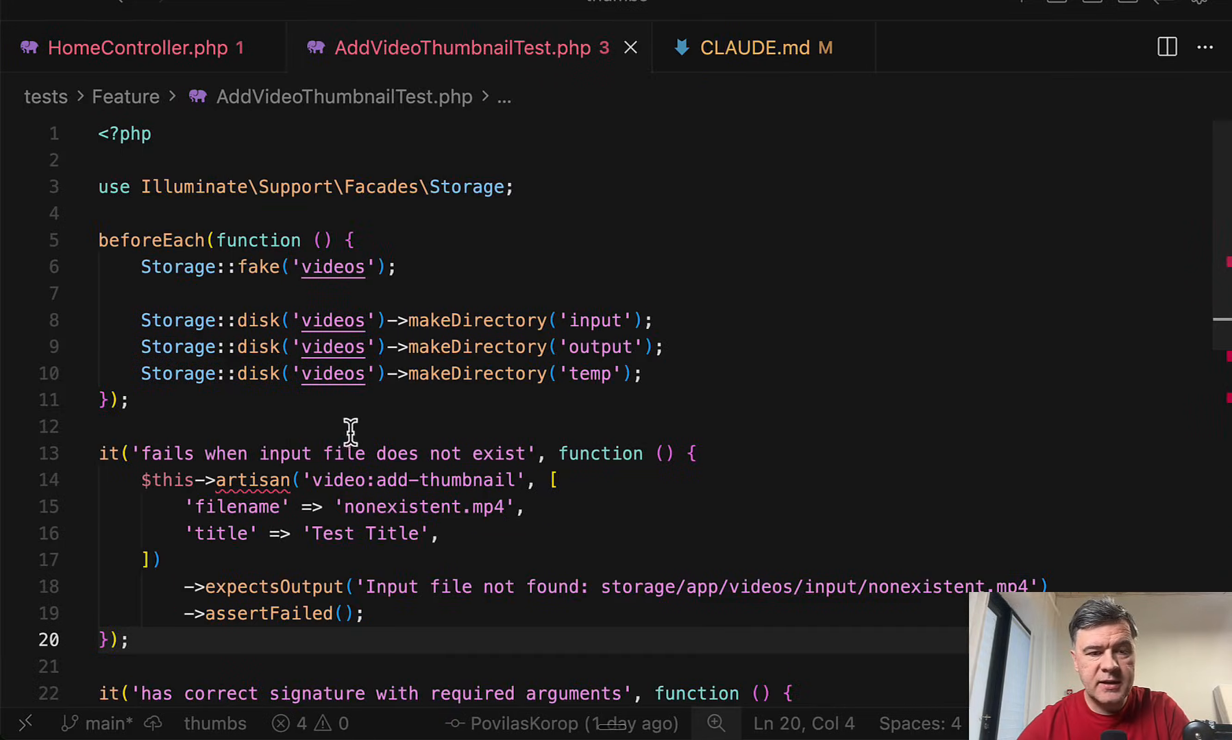
- Scroll through AddVideoThumbnailTest.php, then return to CLAUDE.md's Pest Tests rules
scroll("down", 3)
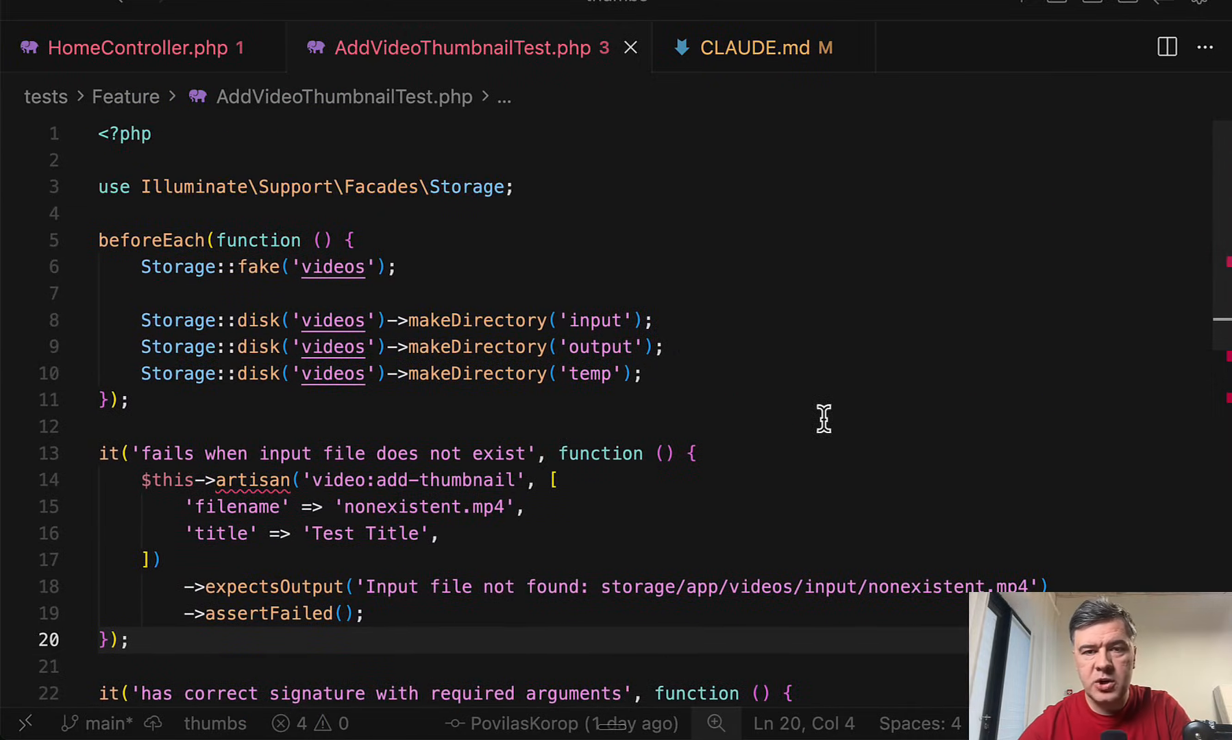
left_click(762, 47)
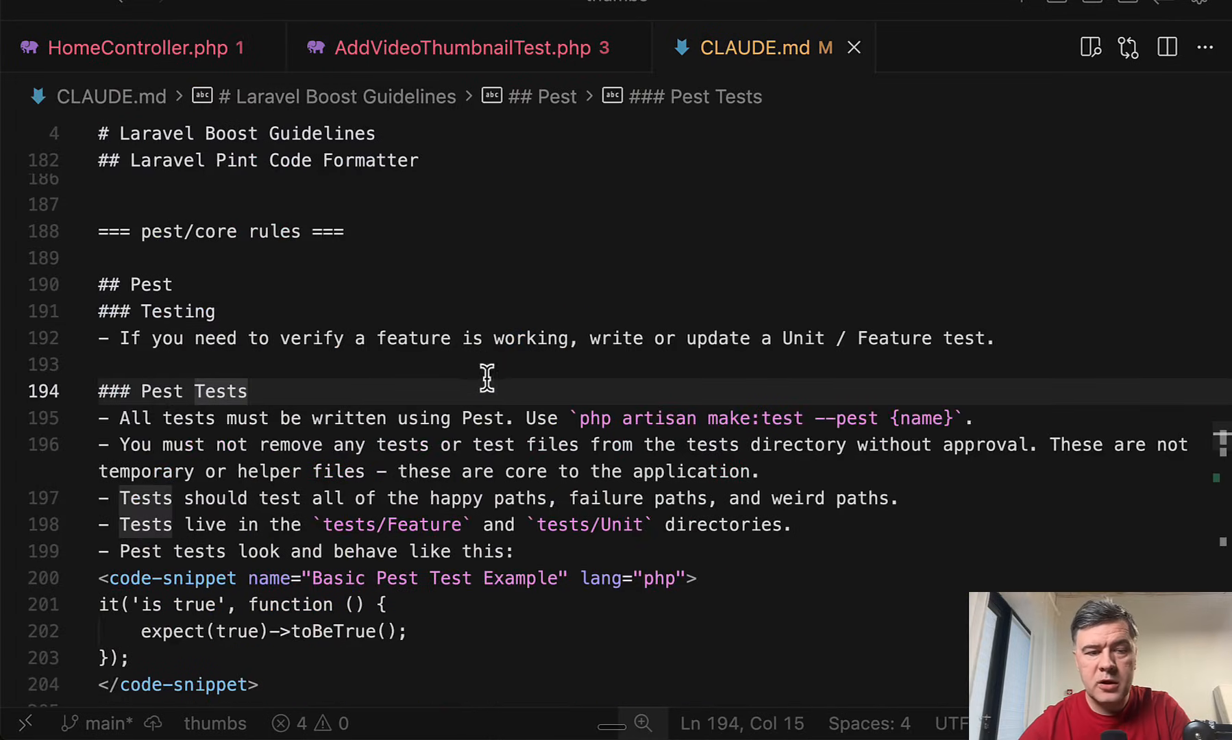
mouse_move(267, 330)
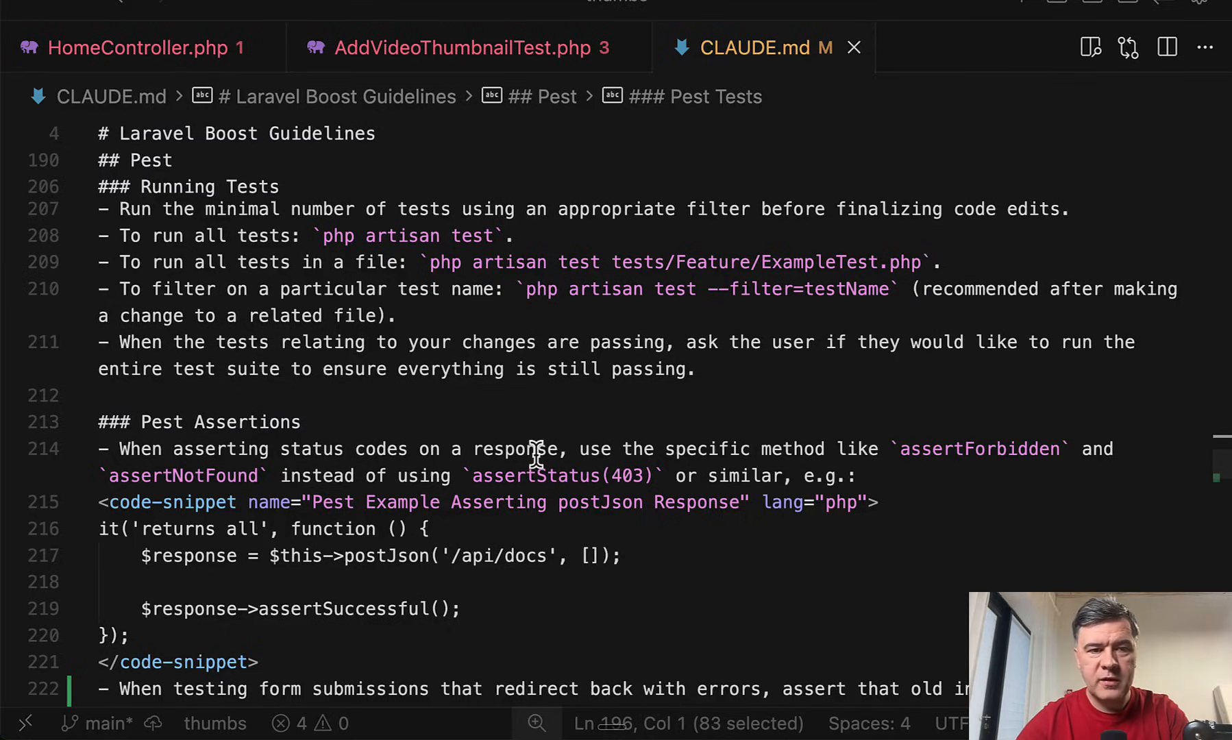
mouse_move(835, 392)
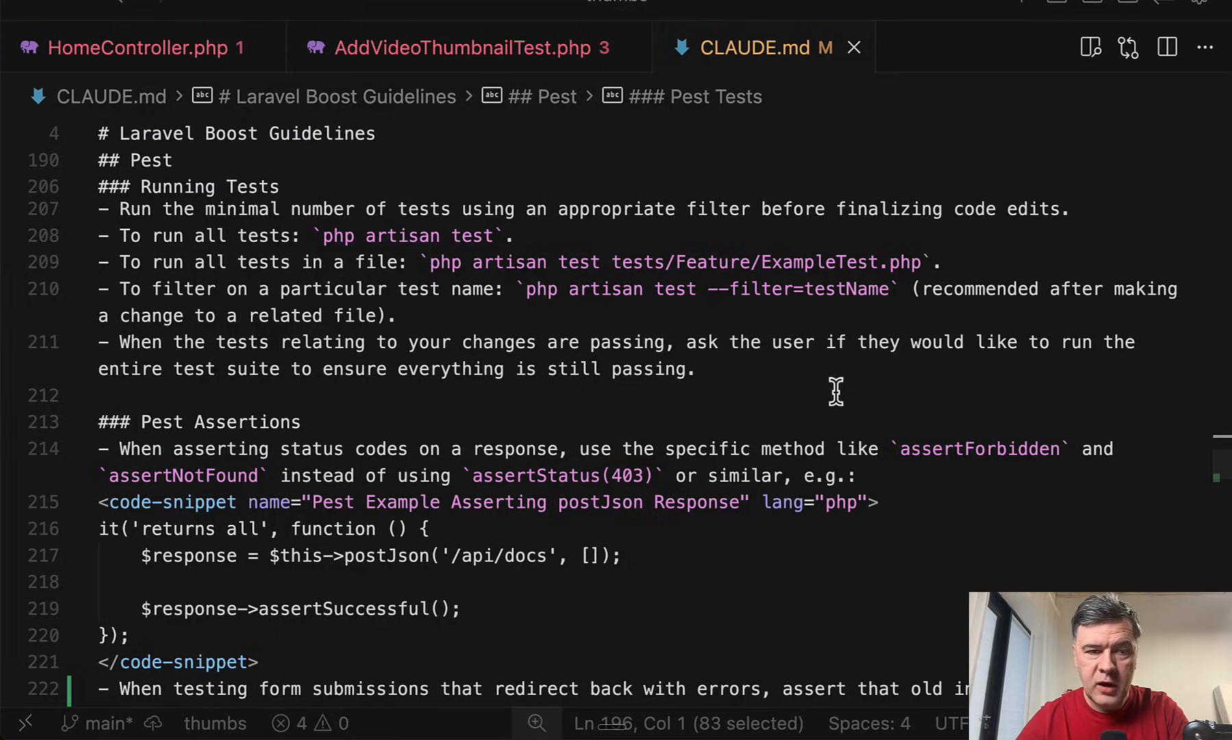
mouse_move(941, 472)
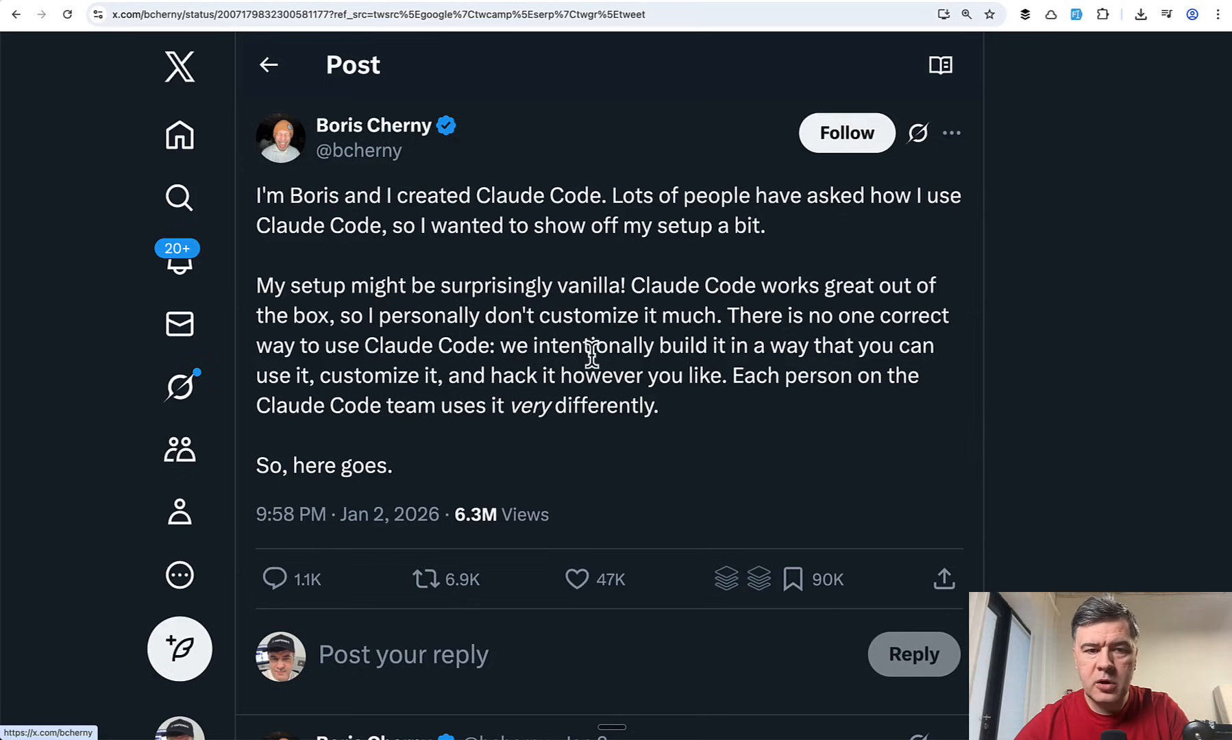
- Scroll the X setup-tips thread down to tip 13 on letting Claude verify work
scroll("down", 3)
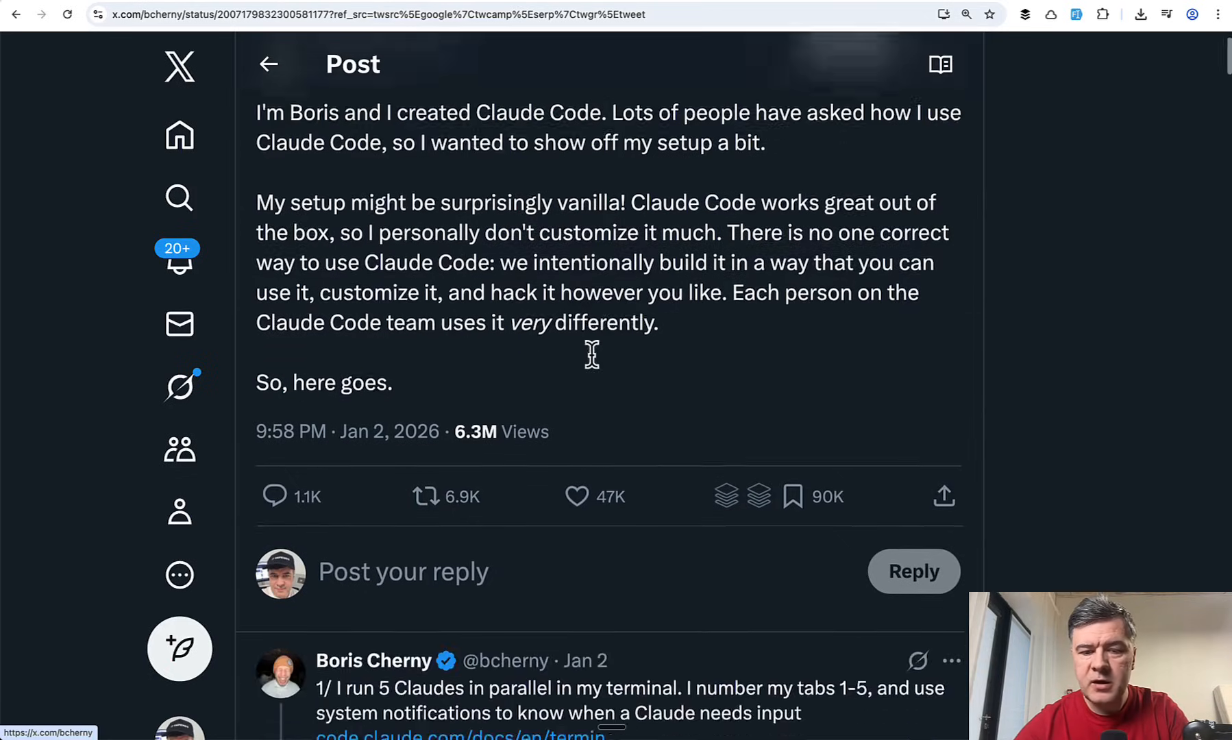
scroll("down", 3)
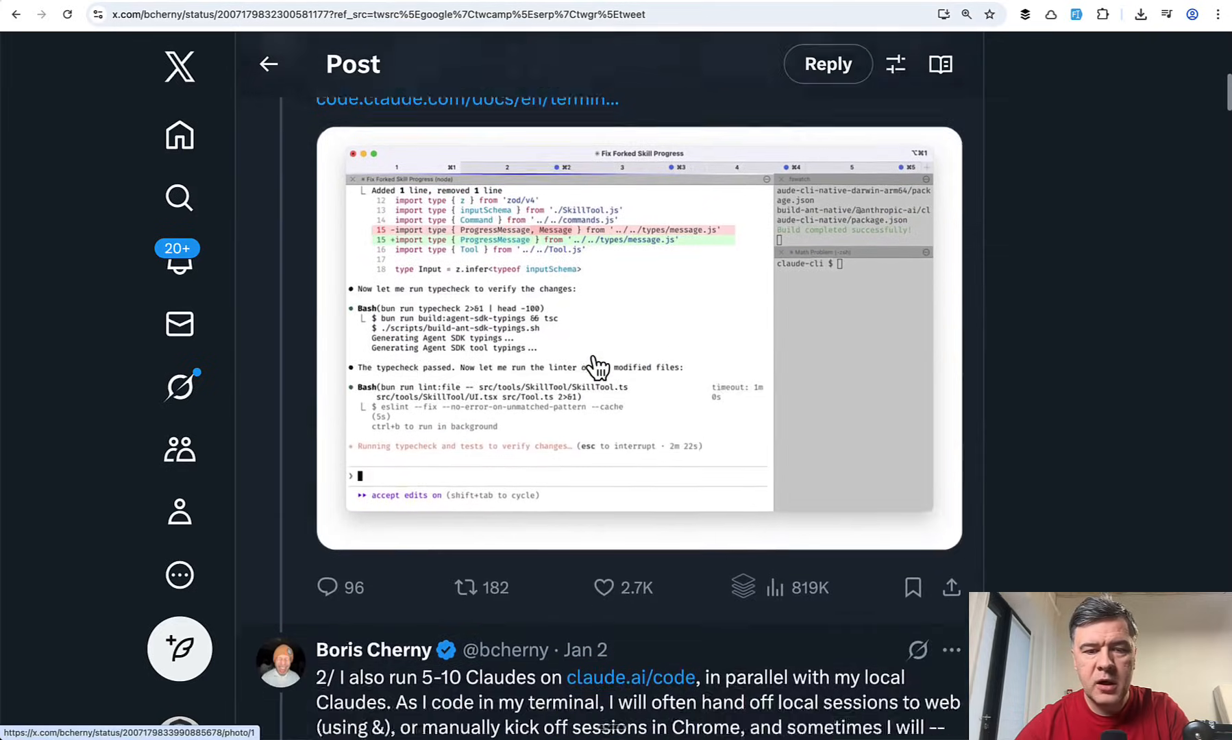
scroll("down", 3)
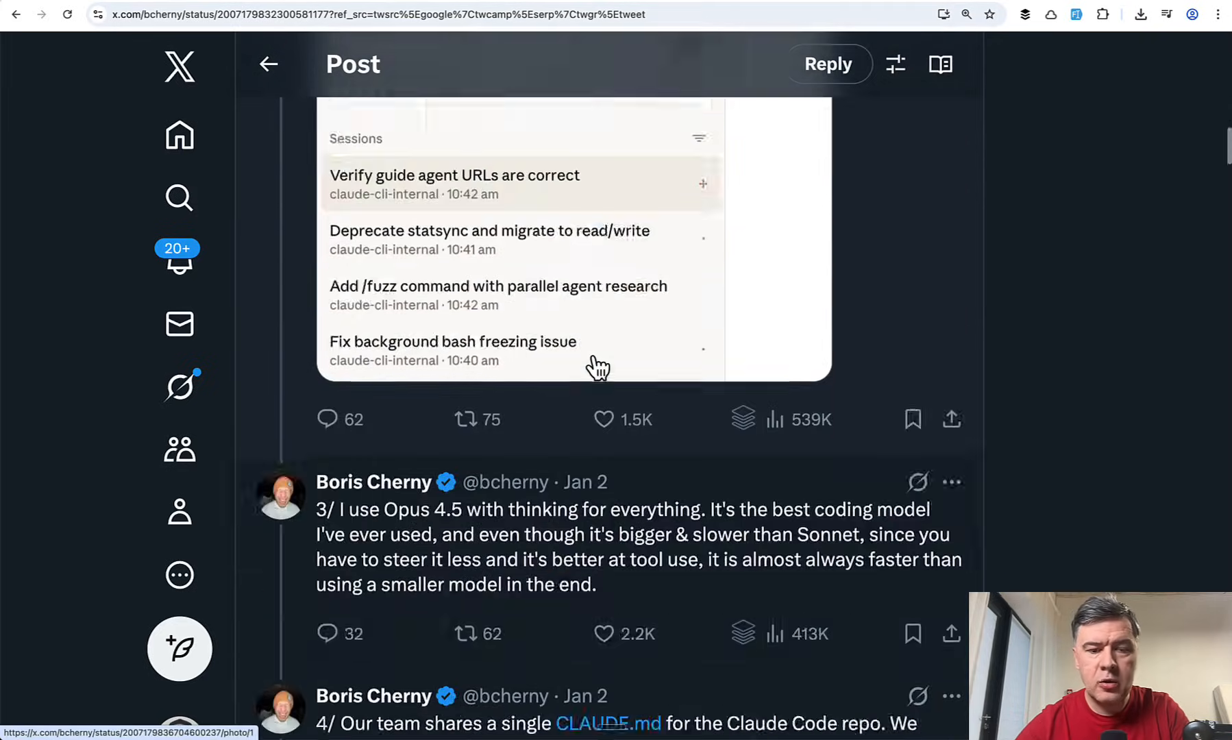
scroll("down", 3)
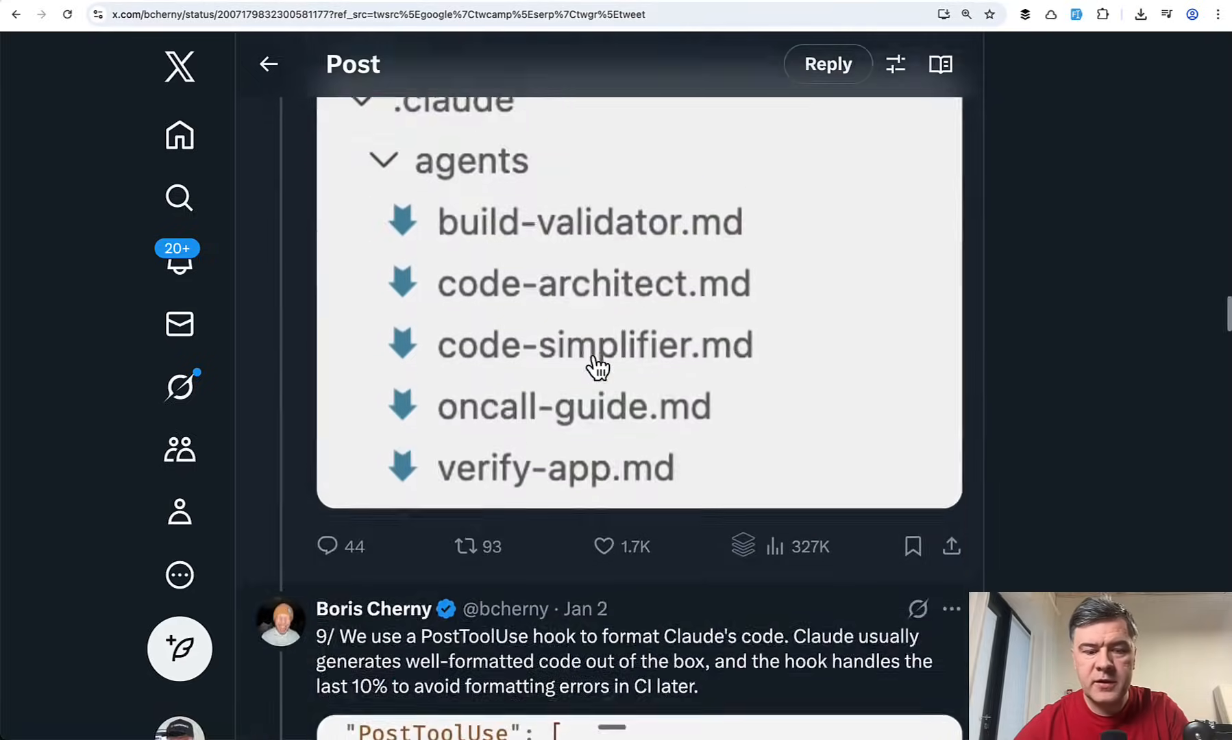
scroll("down", 3)
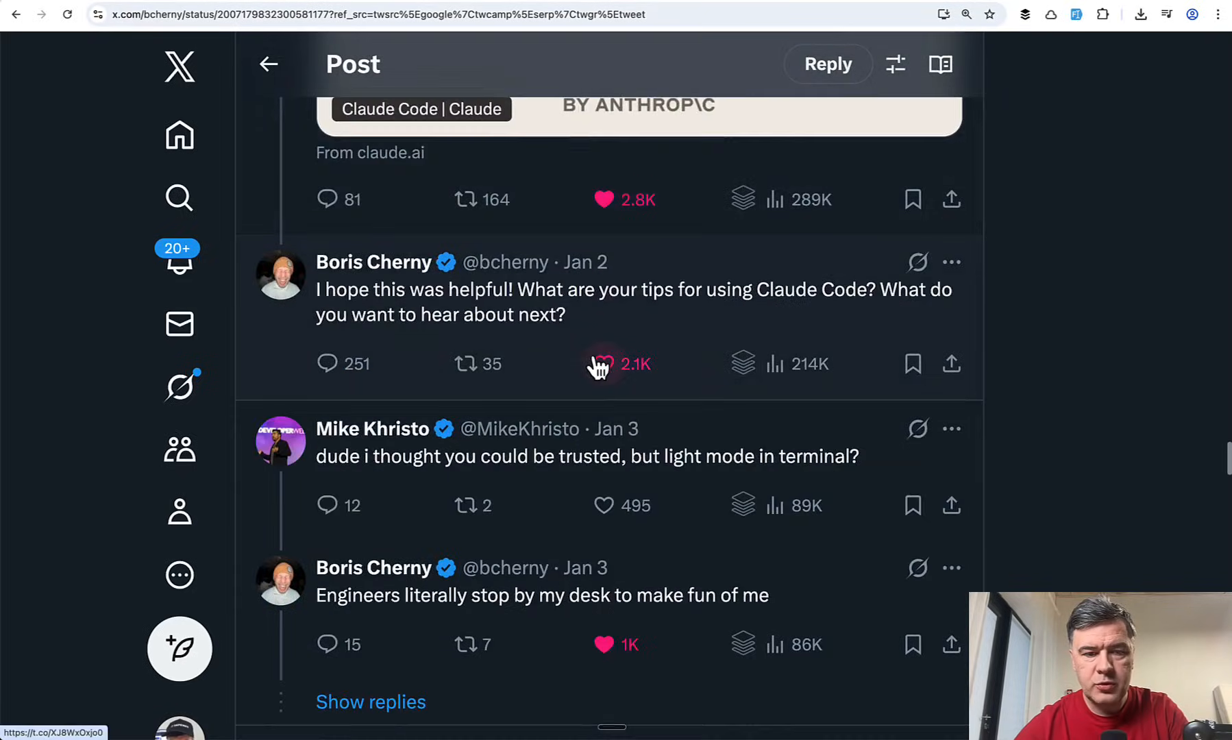
scroll("down", 3)
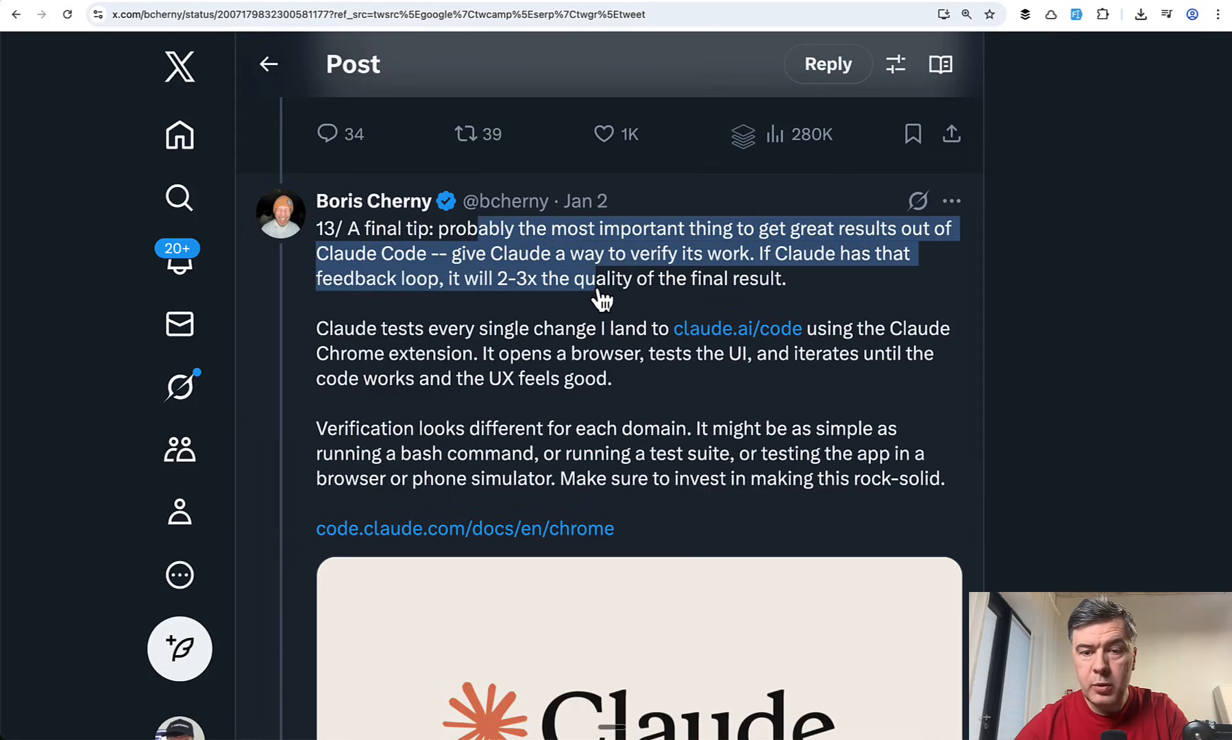
mouse_move(766, 289)
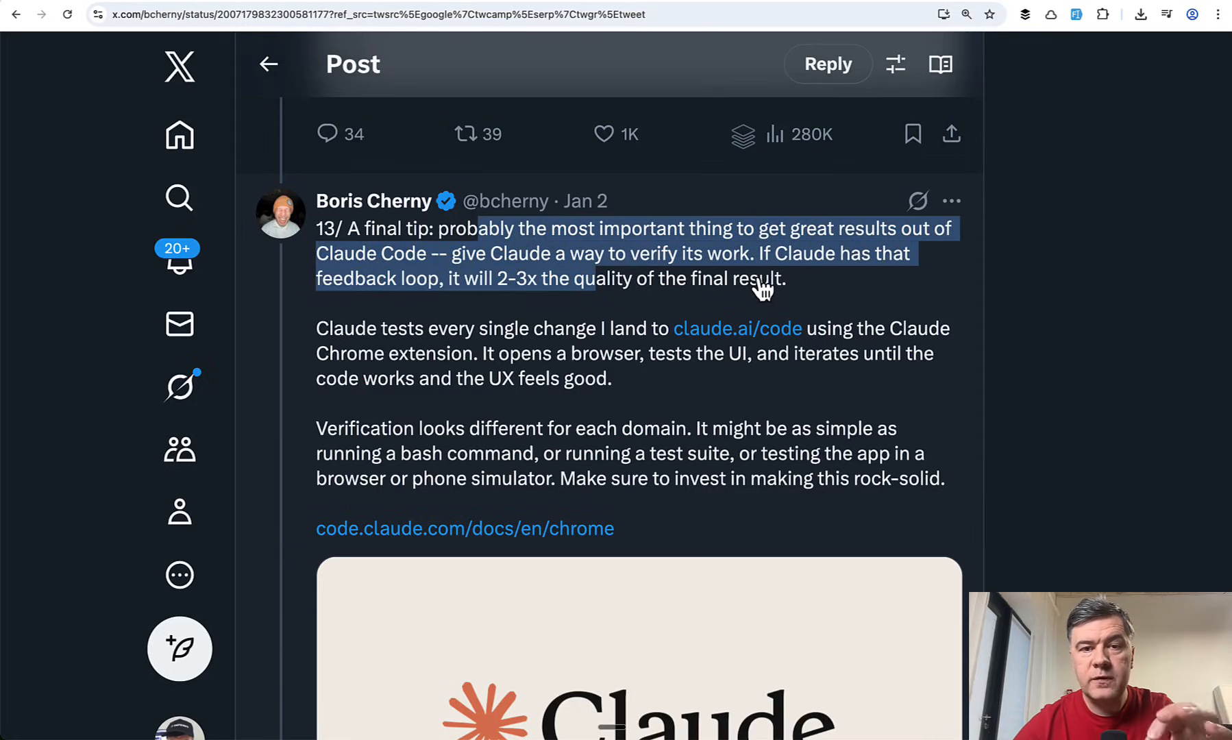
mouse_move(558, 366)
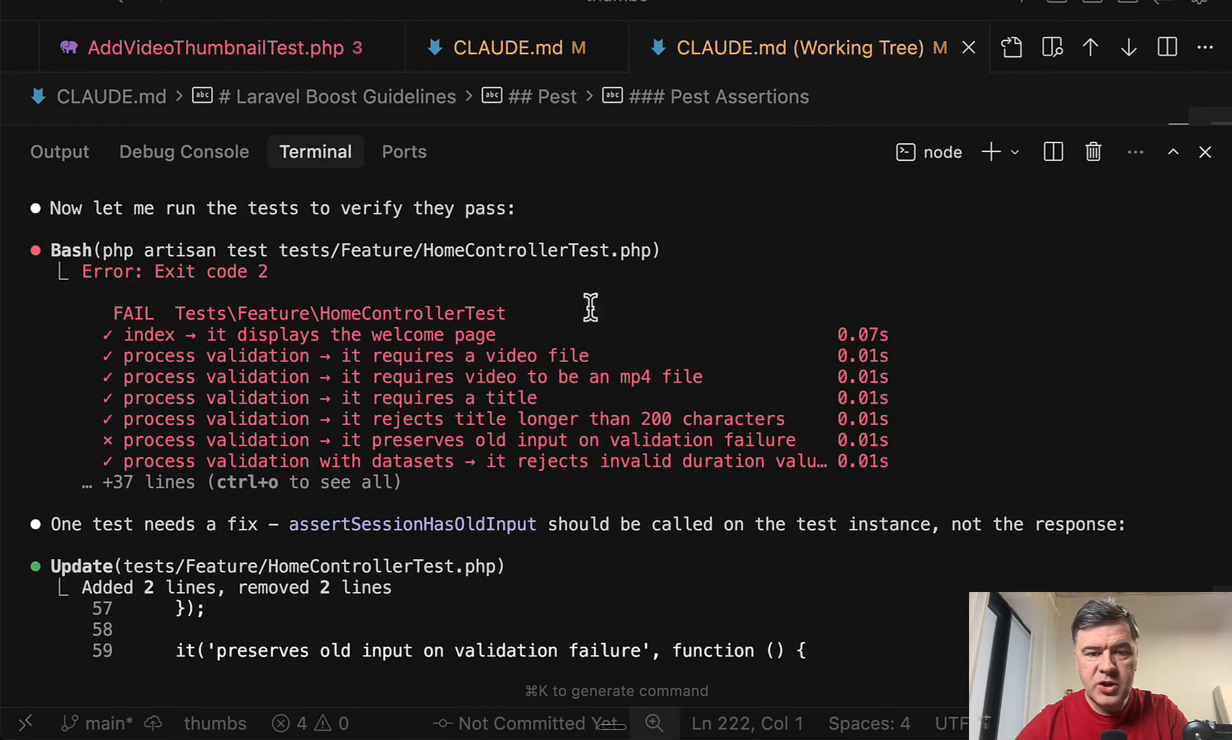
mouse_move(302, 355)
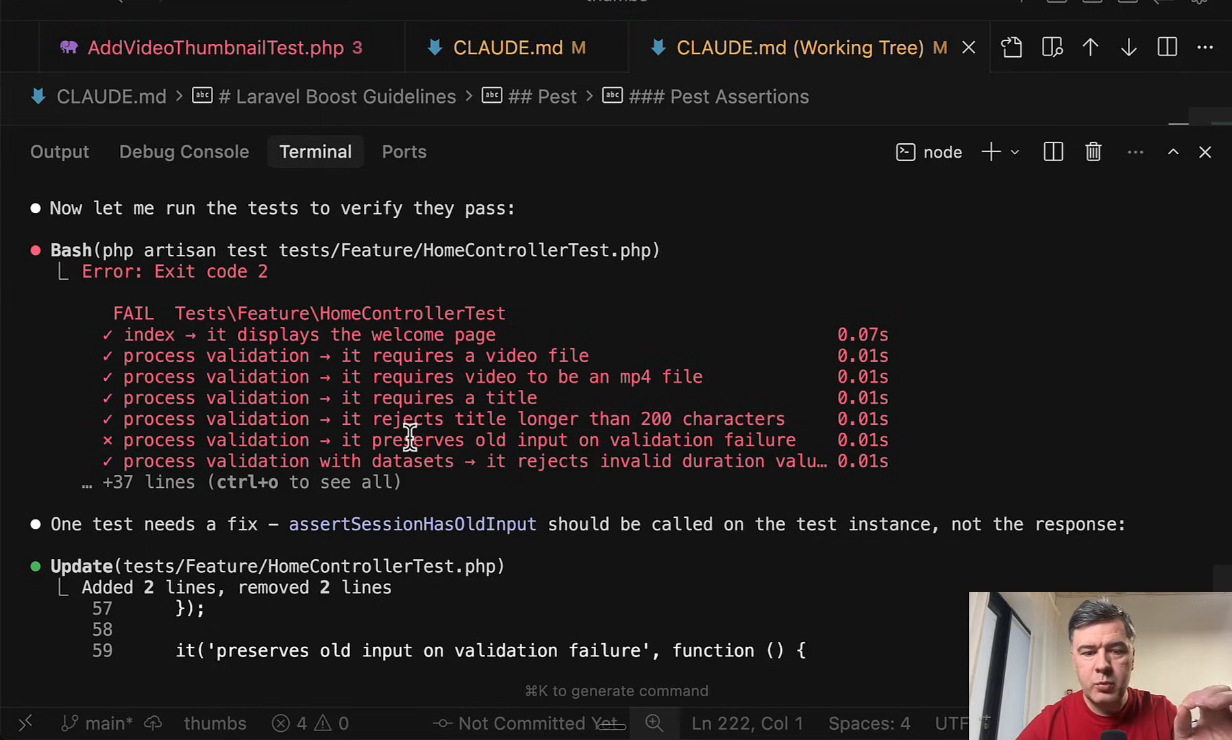
mouse_move(618, 404)
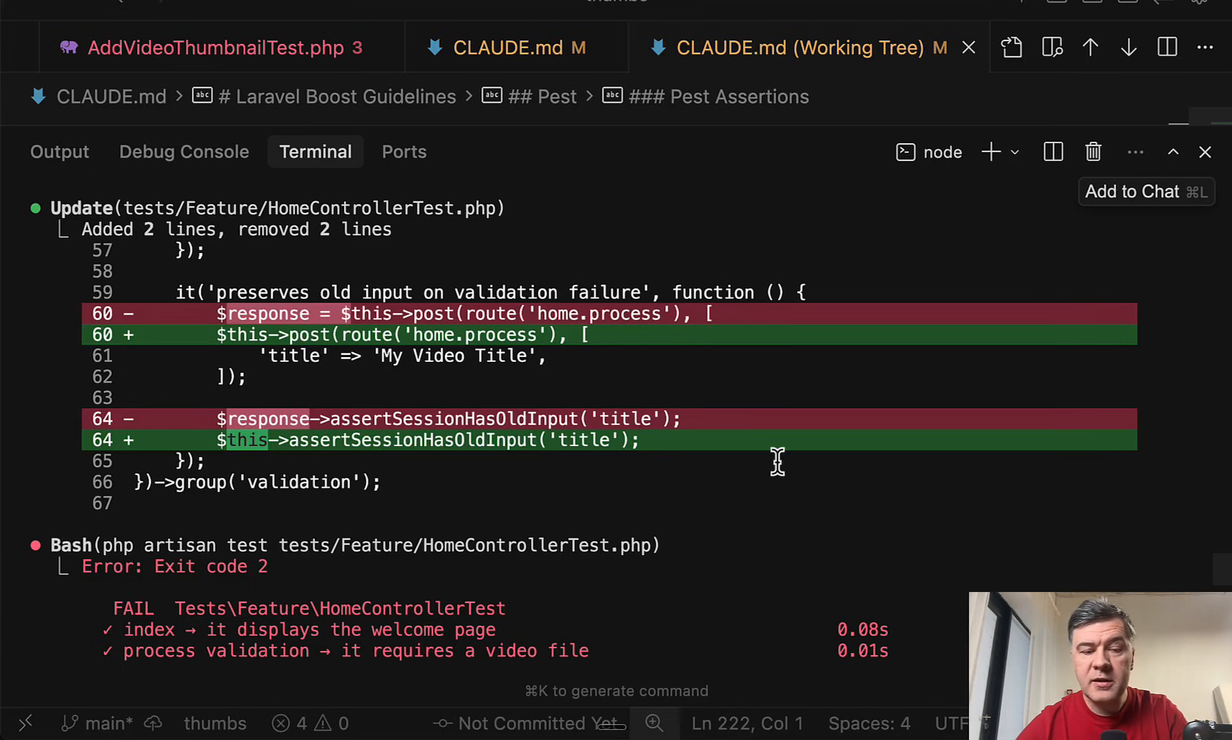
- Scroll through the 23 passing HomeControllerTest results and the clean Pint output
scroll("down", 3)
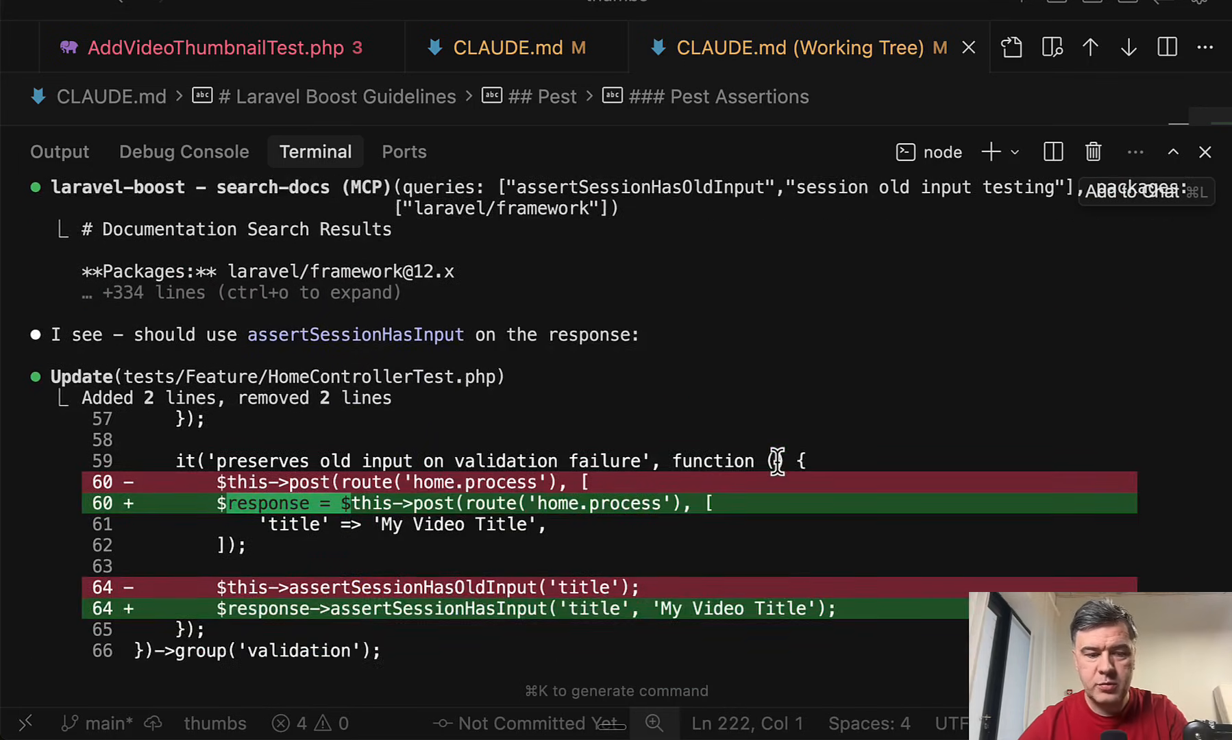
scroll("down", 3)
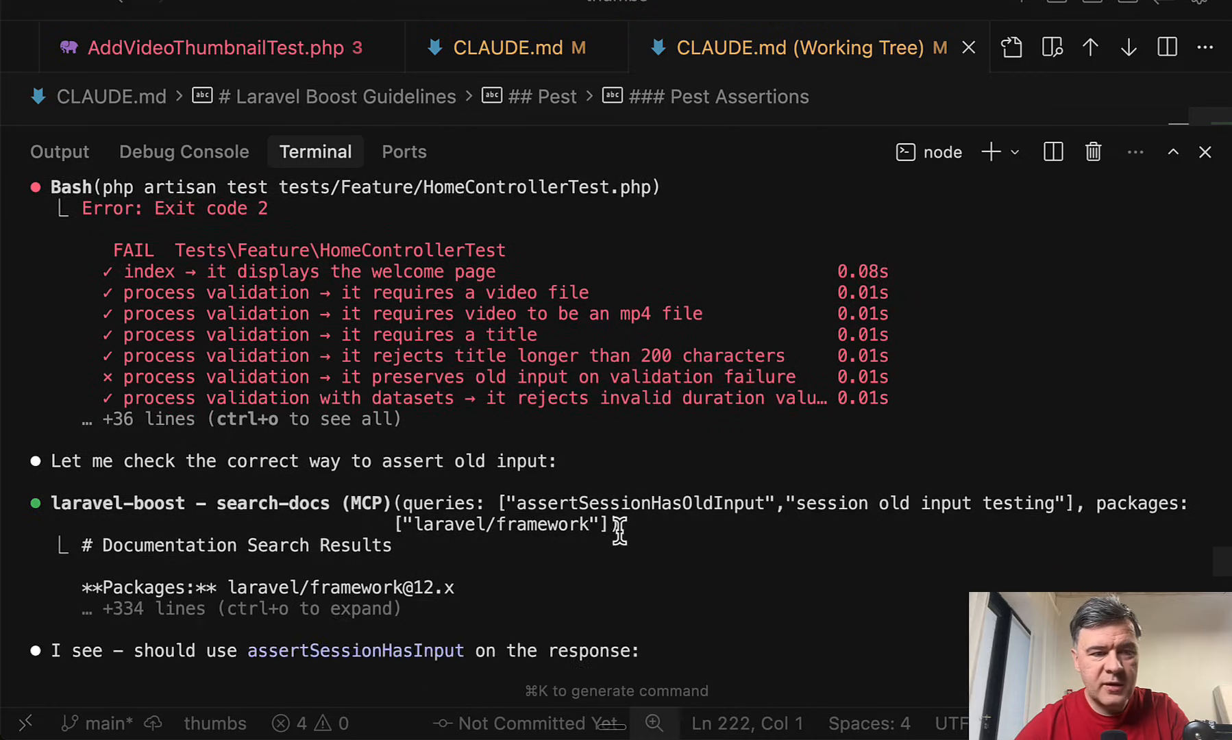
scroll("down", 3)
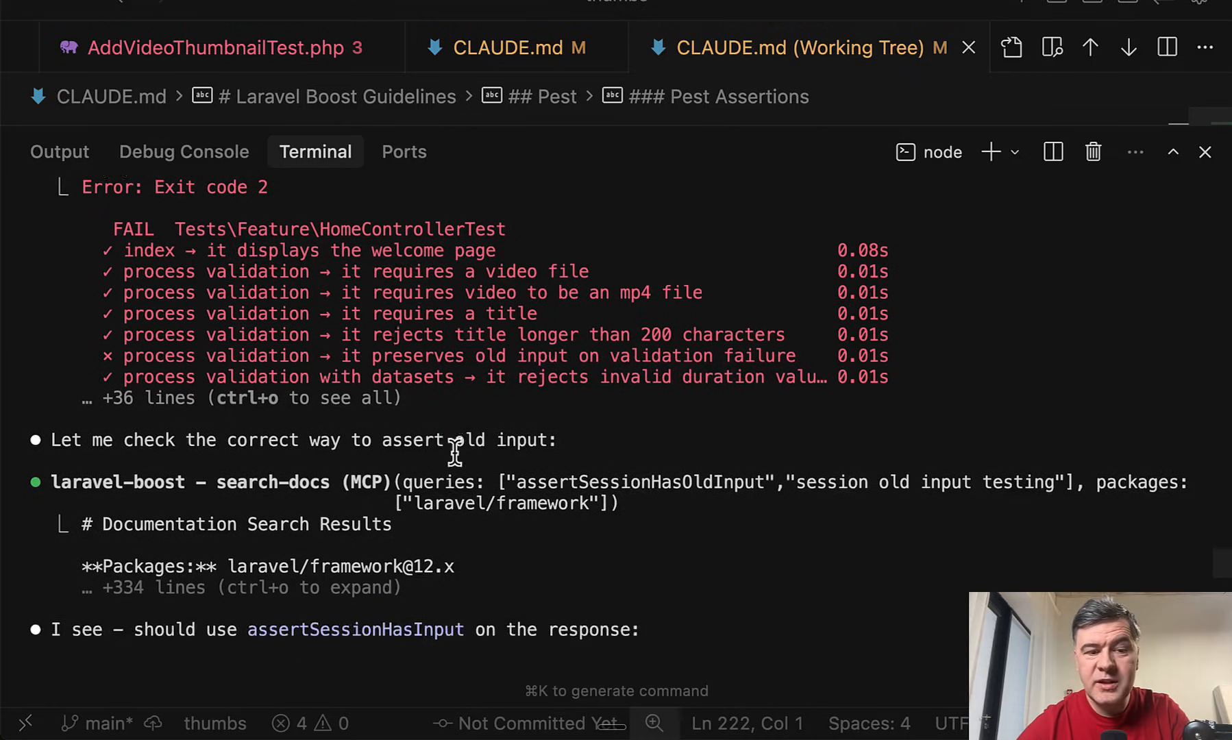
scroll("down", 3)
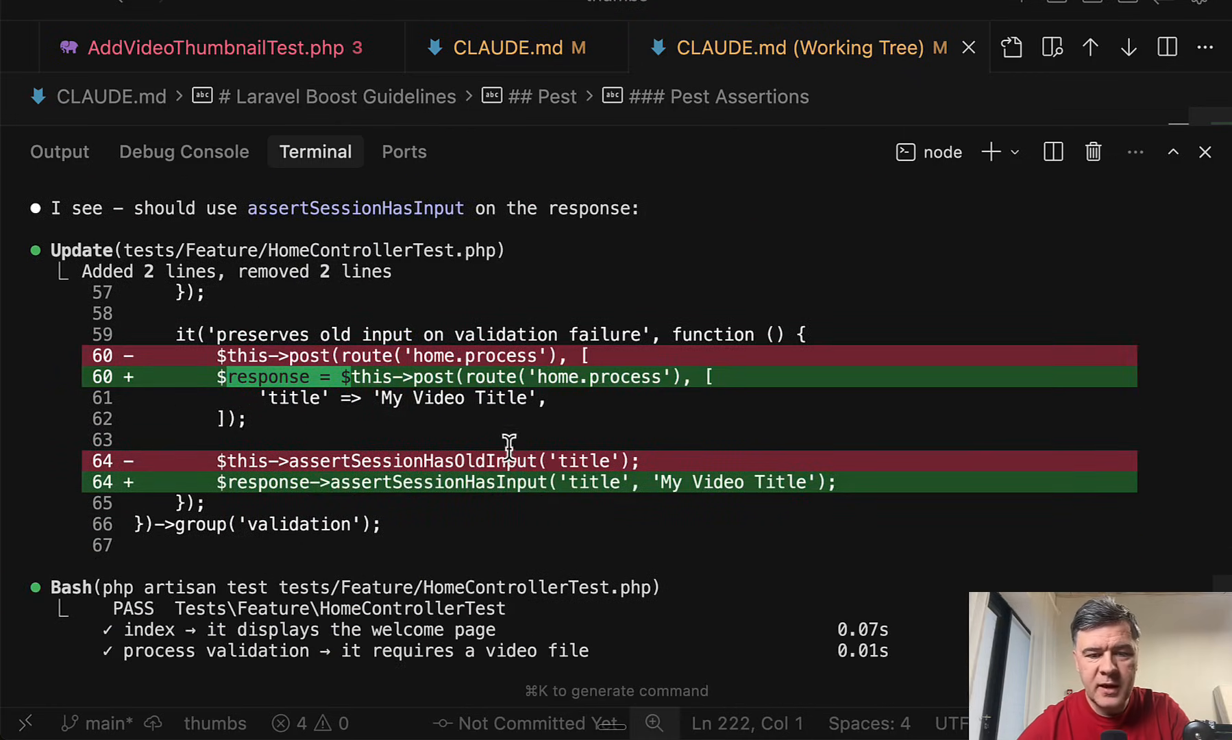
scroll("down", 3)
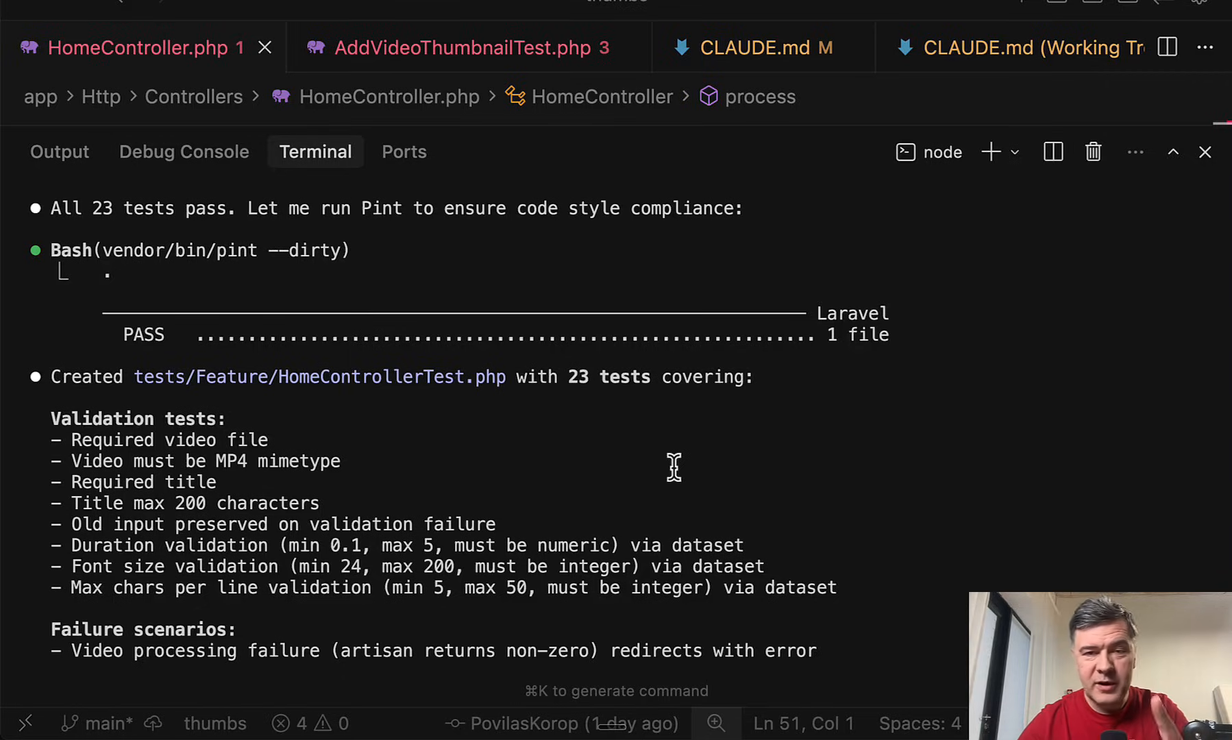
mouse_move(519, 480)
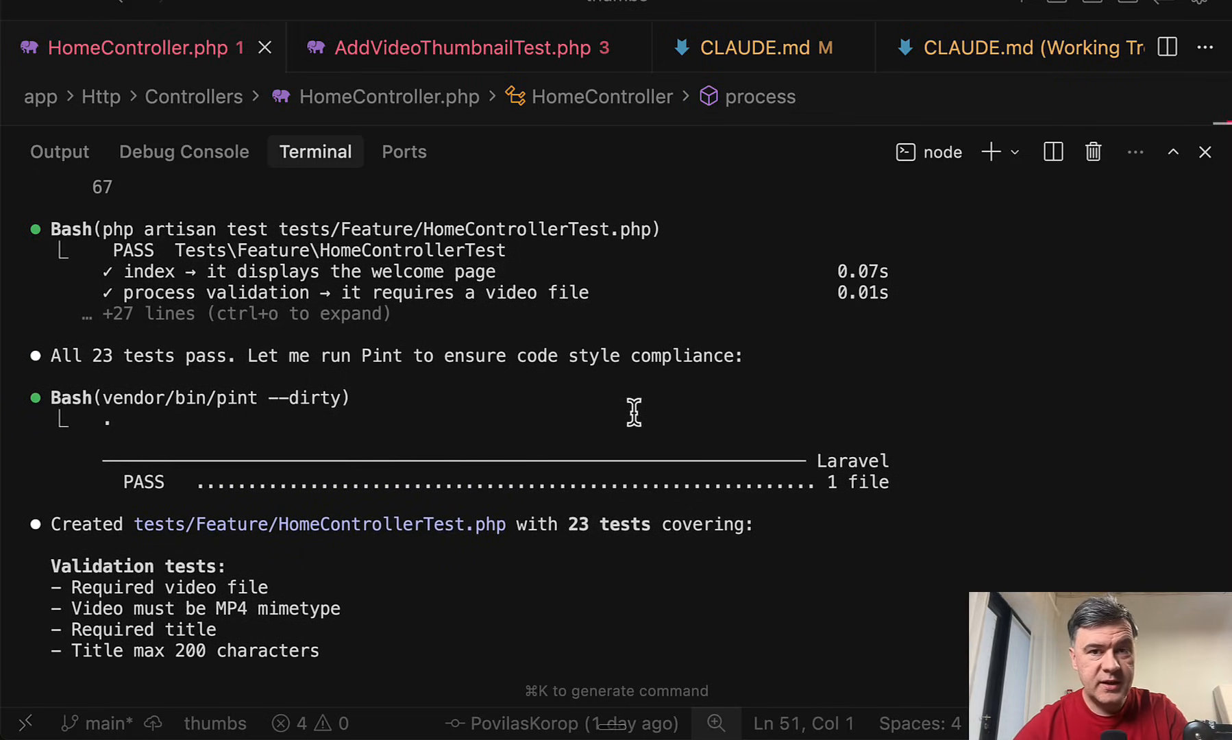
scroll("down", 3)
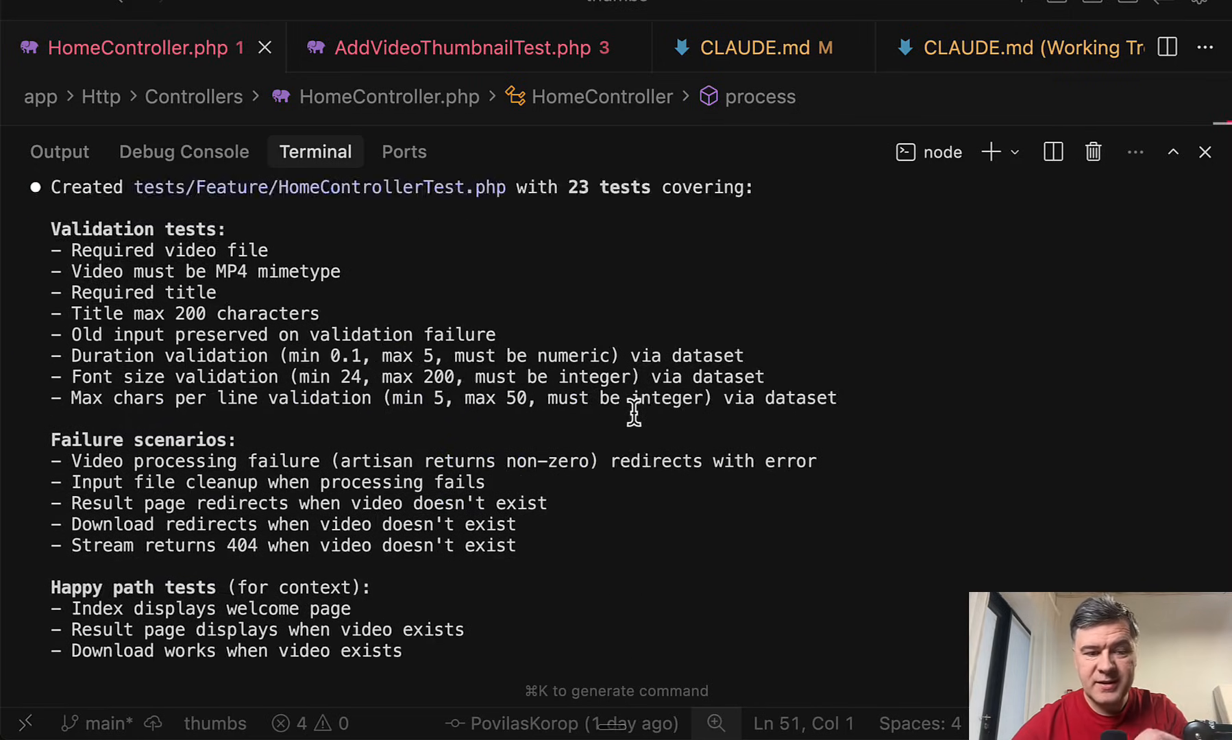
left_click(763, 48)
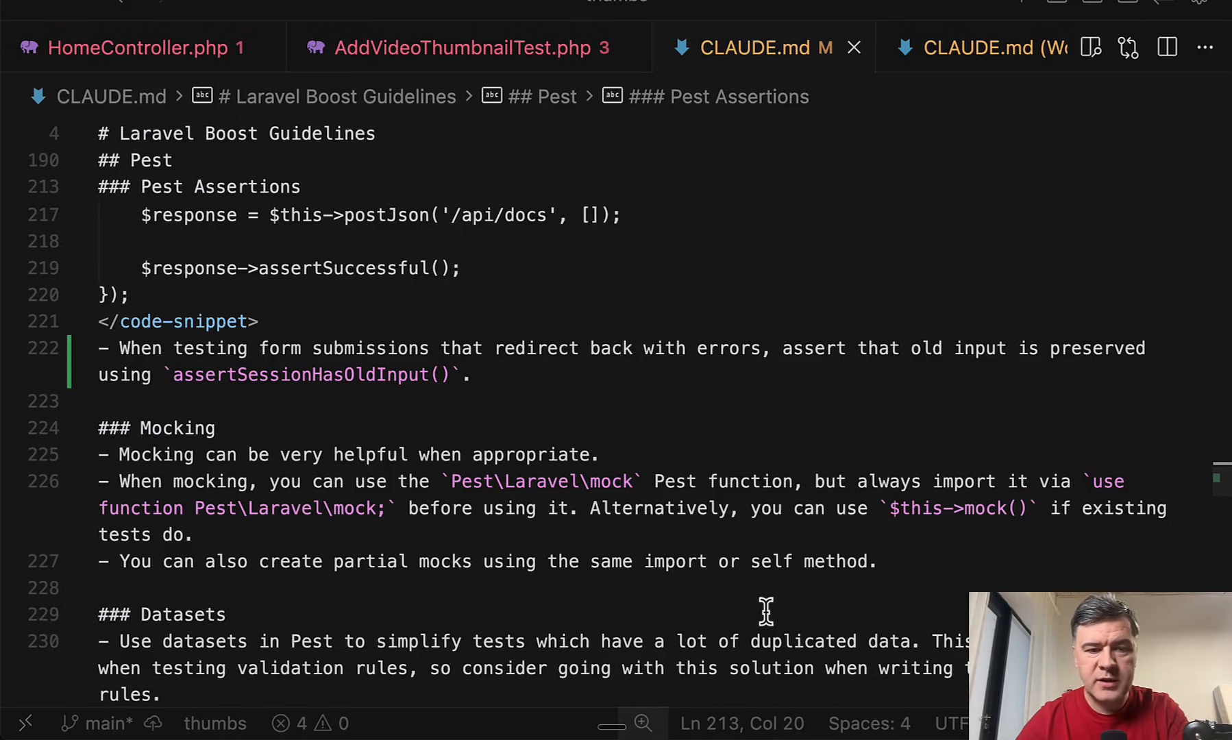
mouse_move(141, 349)
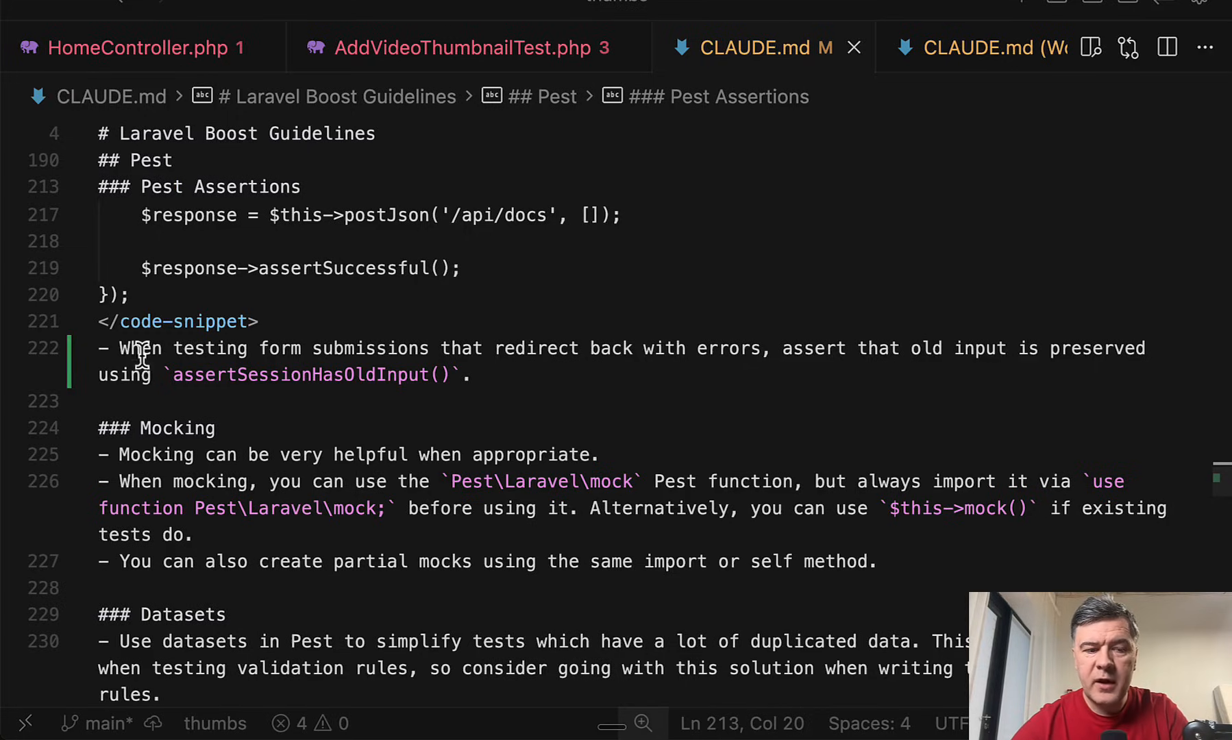
- Select the Pest Assertions guideline recommending assertSessionHasOldInput() on line 222
left_click_drag(119, 348, 472, 375)
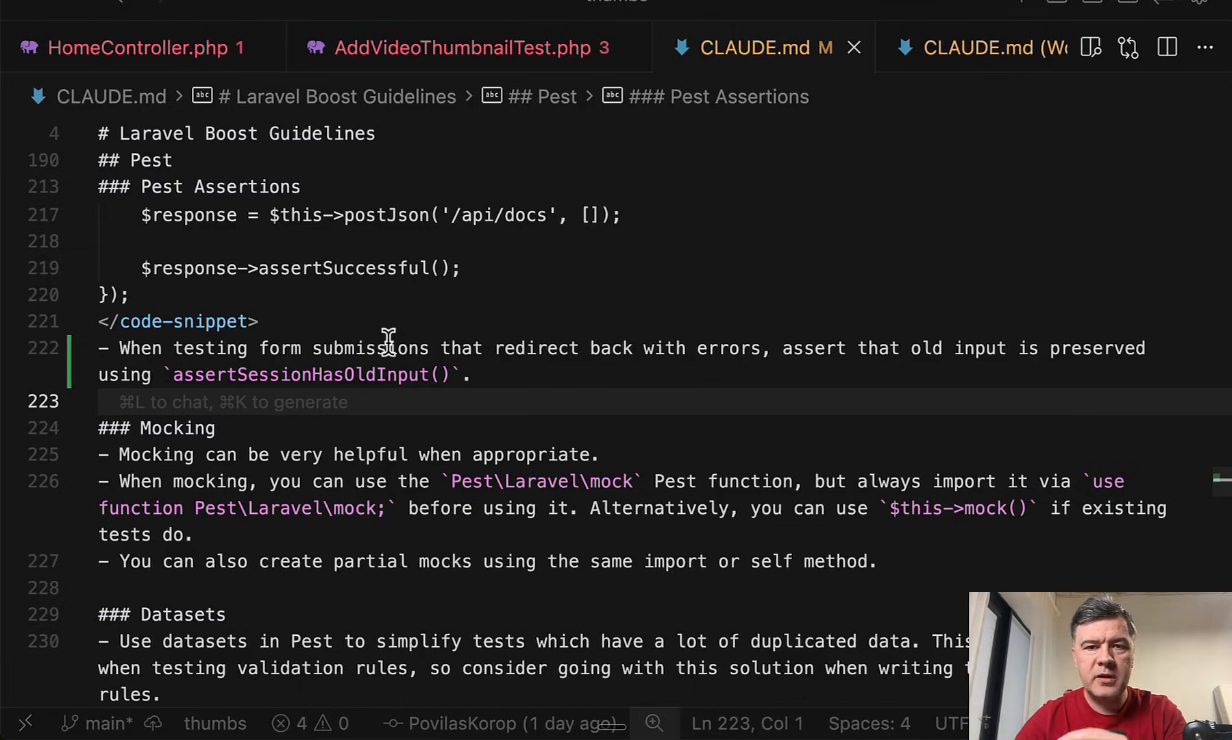
mouse_move(272, 462)
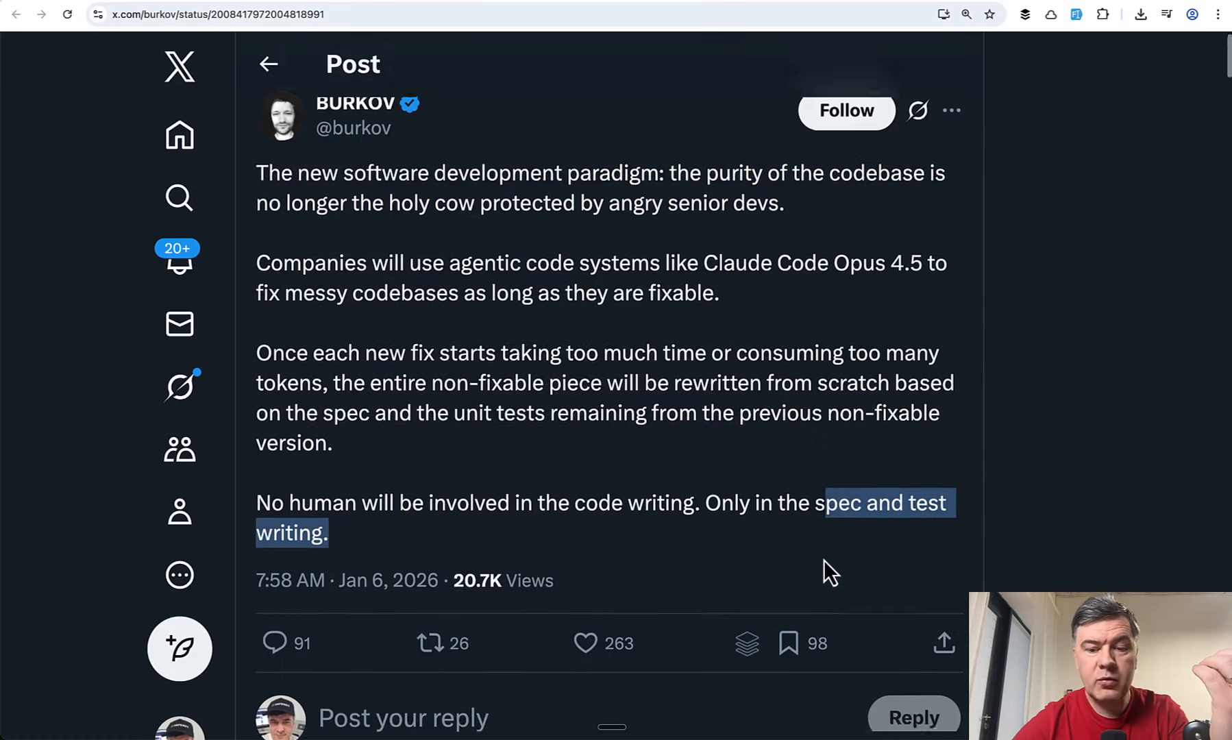
- Scroll the X post arguing humans will only write specs and tests
scroll("down", 3)
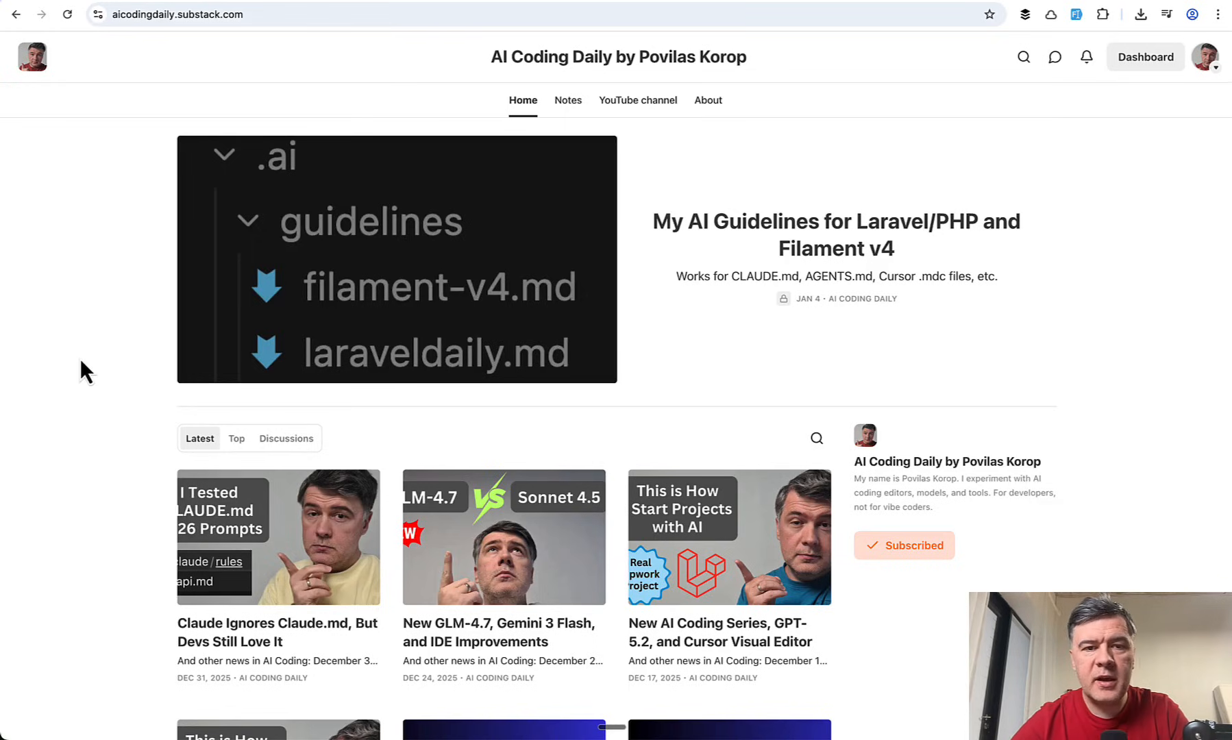
mouse_move(489, 396)
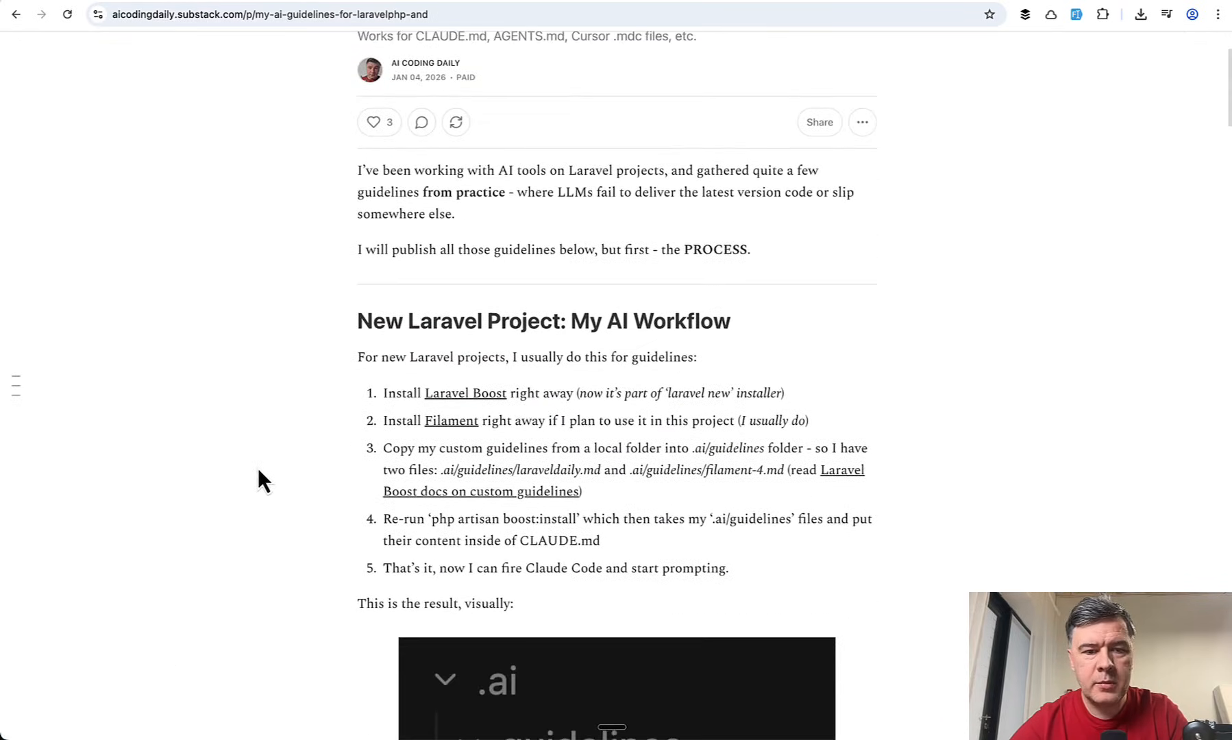
- Read through the Laravel/PHP AI guidelines post, including the setup-ai.sh script, then return to AI Coding Daily
scroll("down", 3)
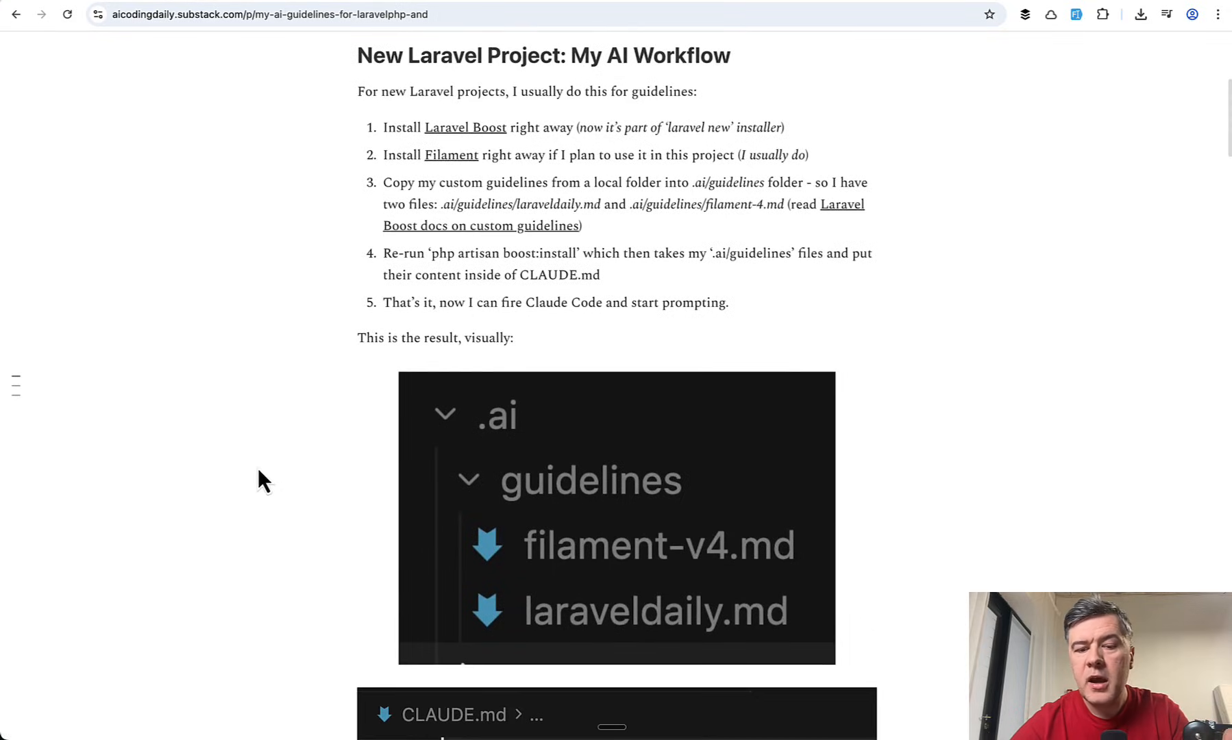
scroll("down", 3)
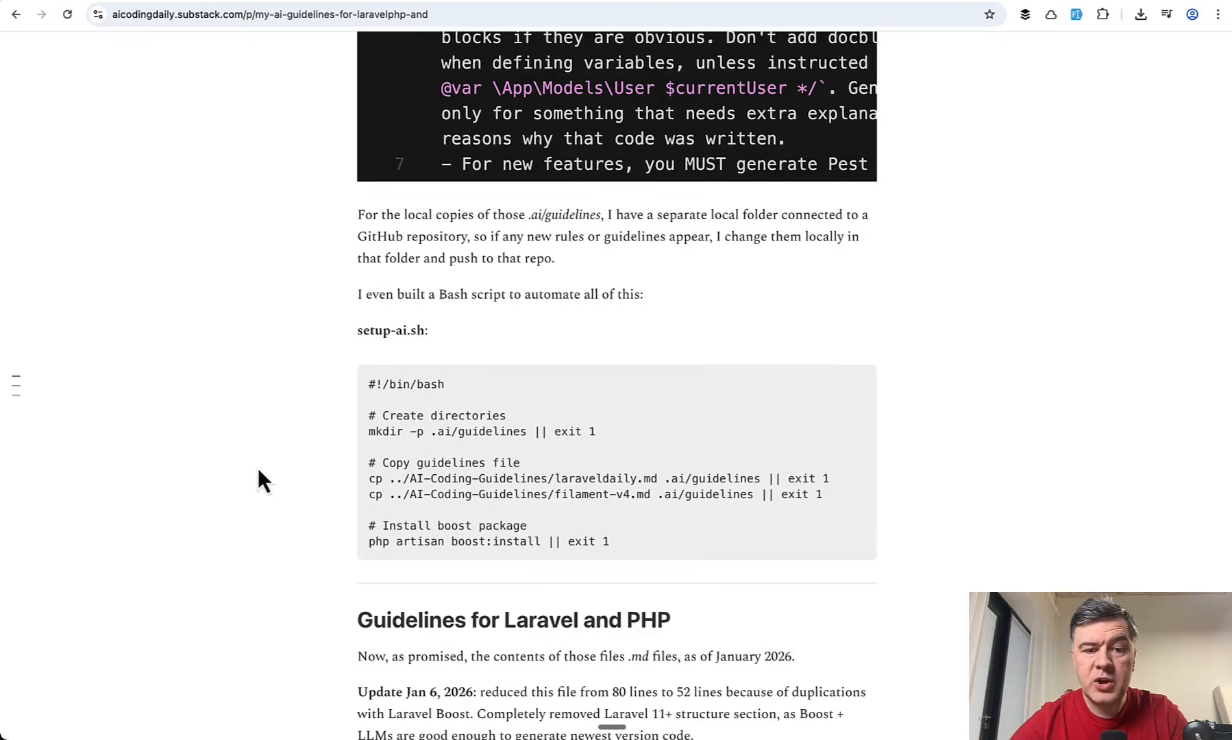
scroll("down", 3)
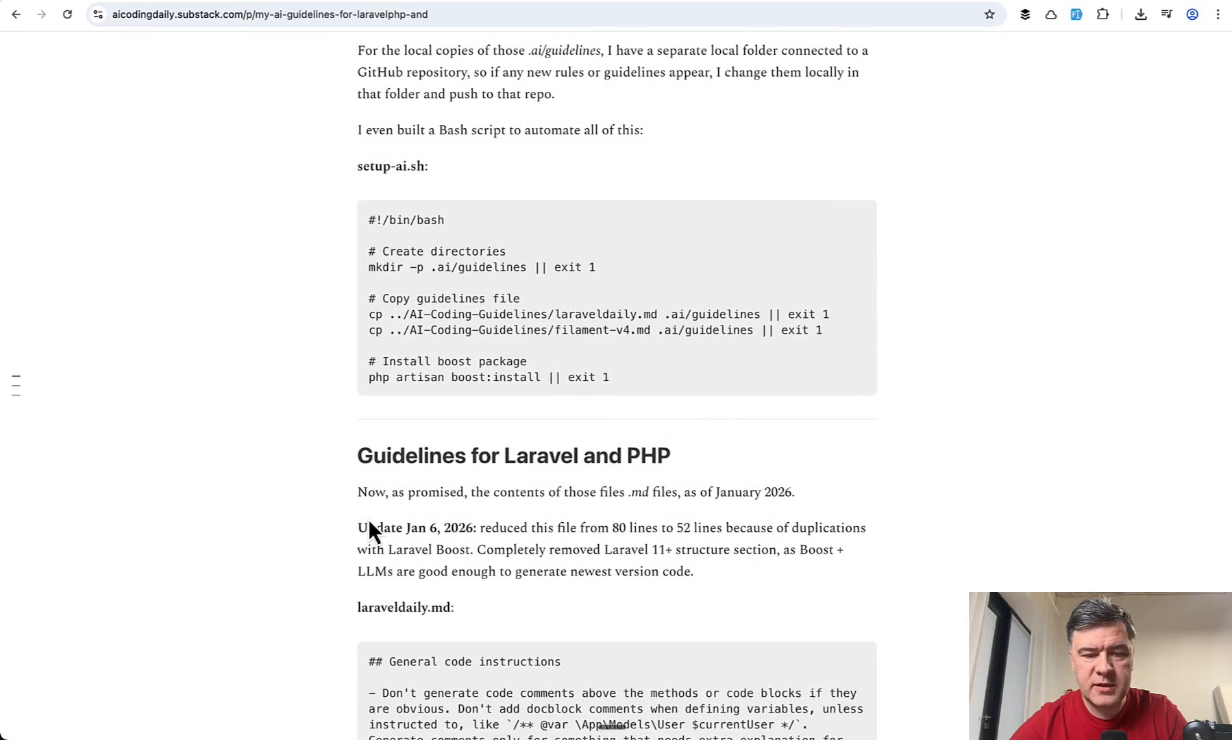
left_click_drag(358, 511, 509, 556)
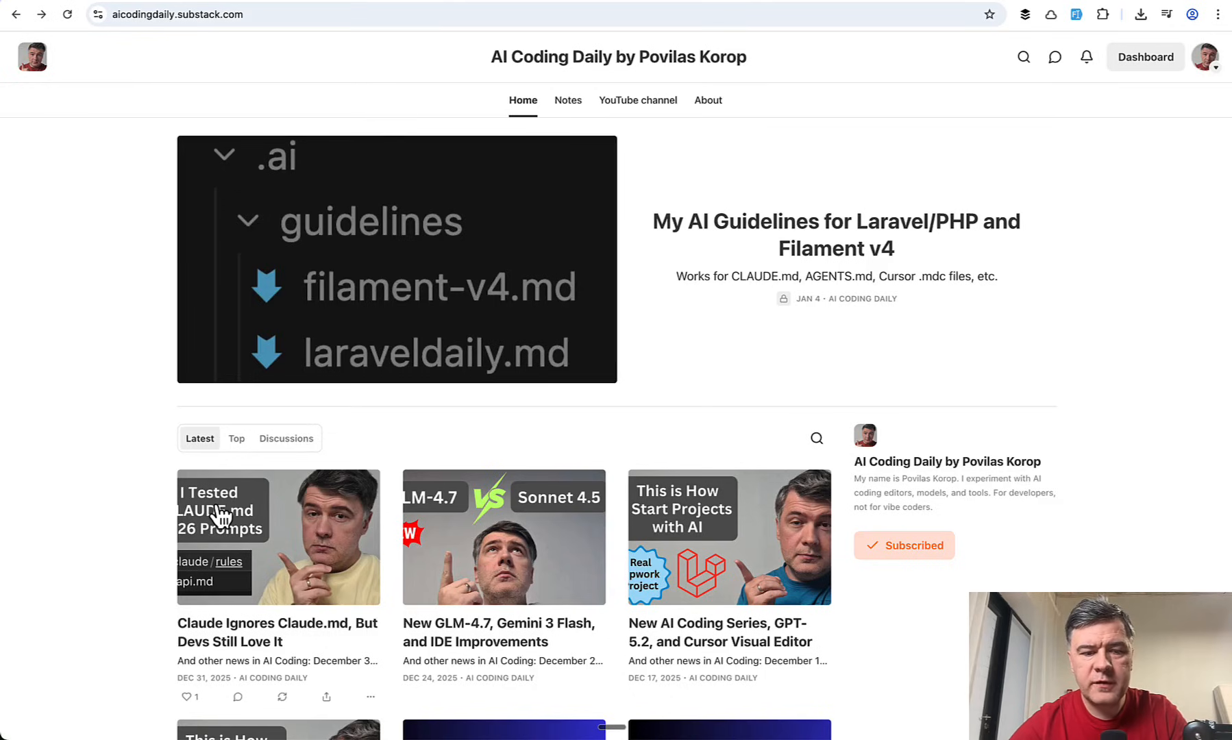
- Open the 'Claude Ignores Claude.md, But Devs Still Love It' post and scroll to its news list
scroll("down", 3)
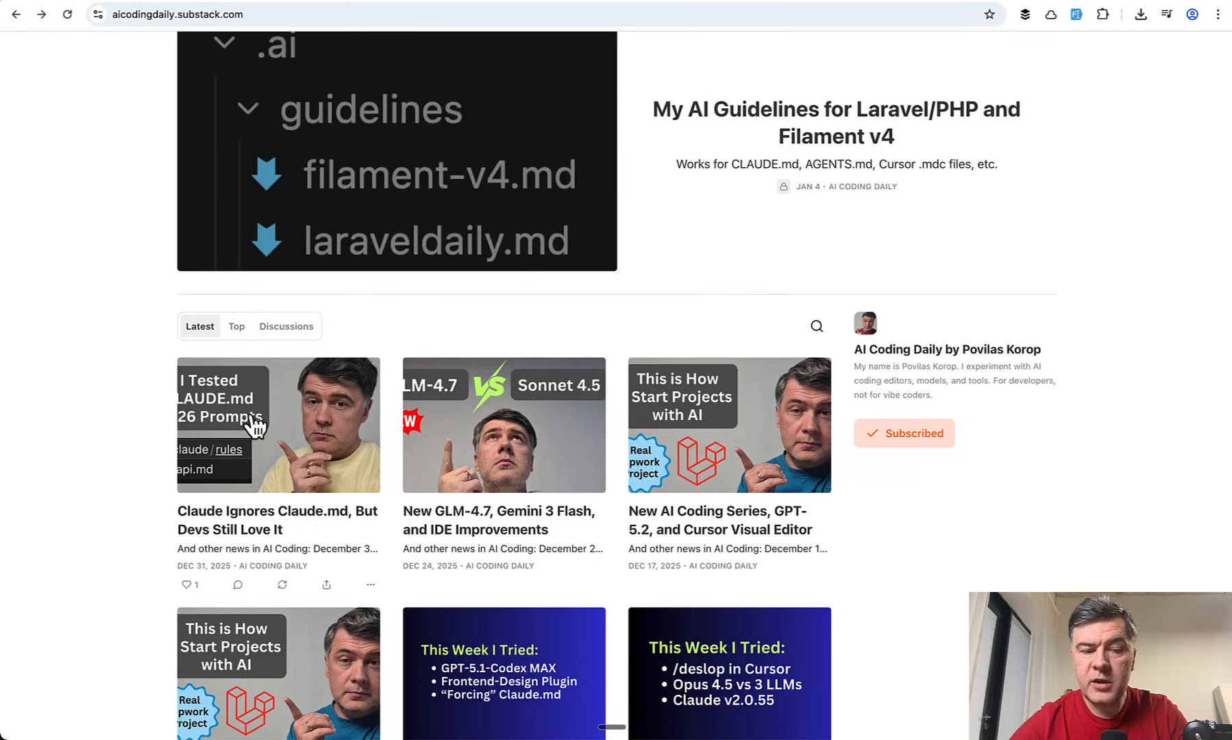
left_click(277, 424)
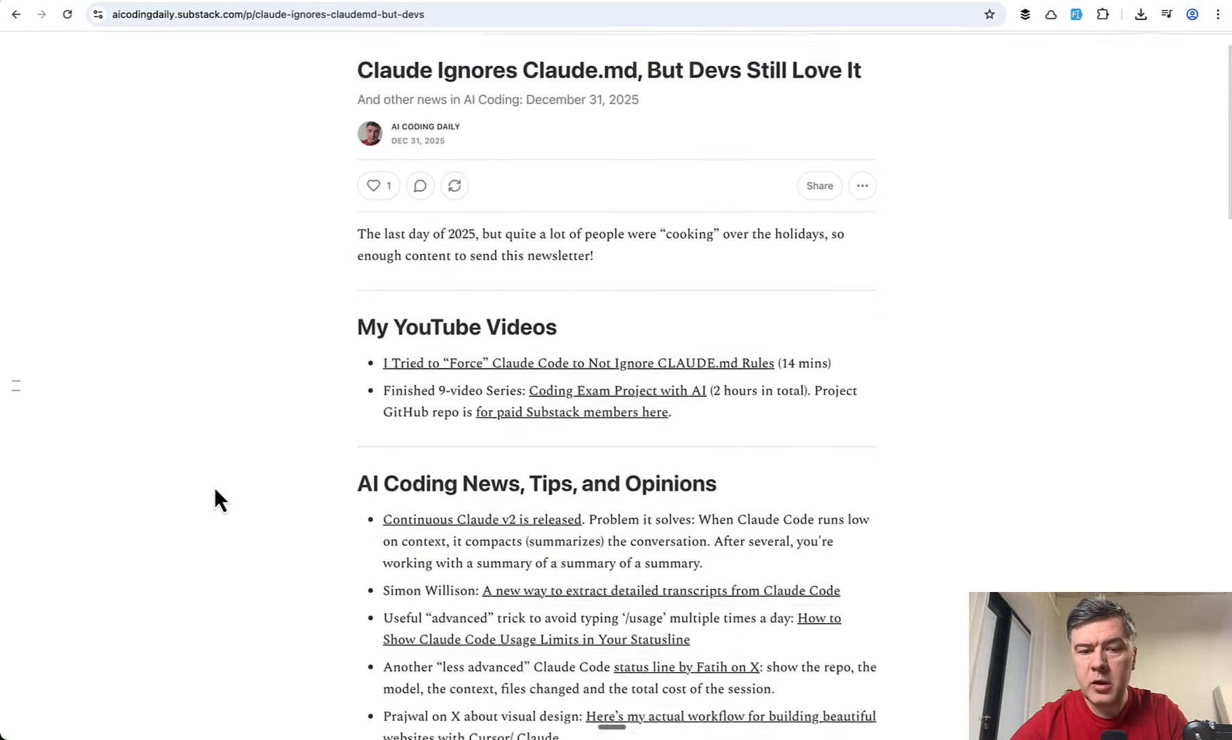
scroll("down", 3)
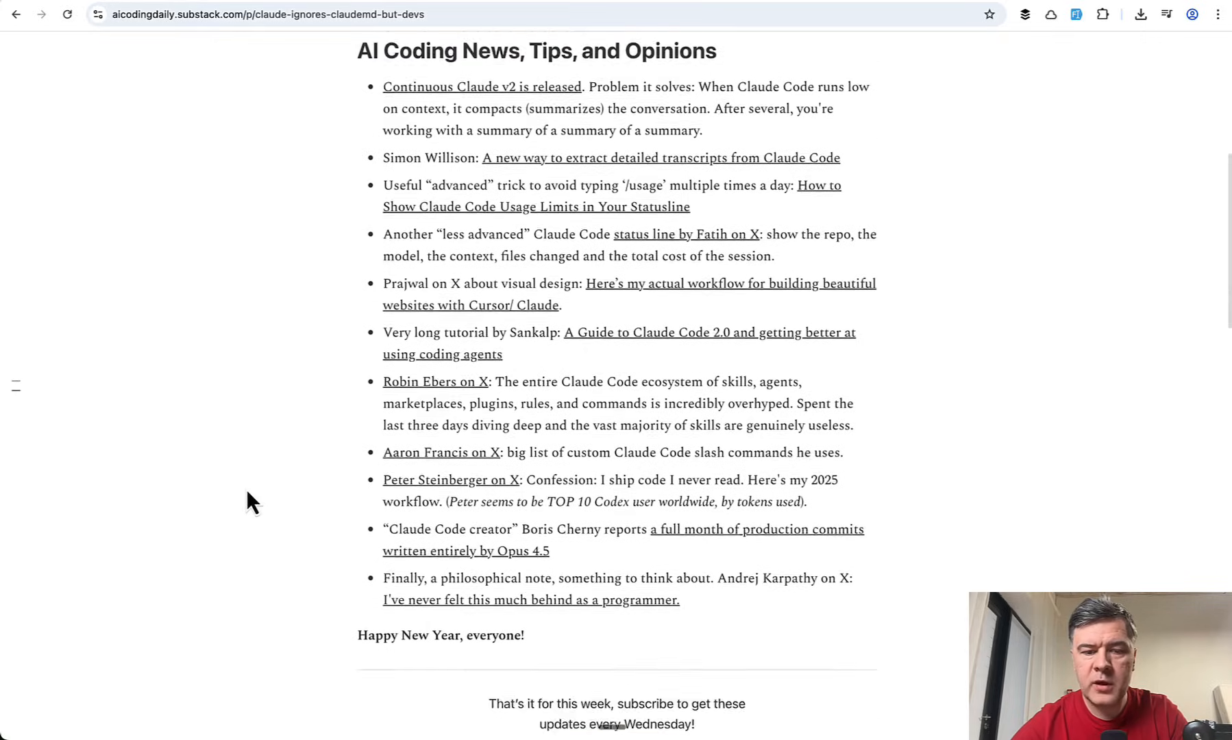